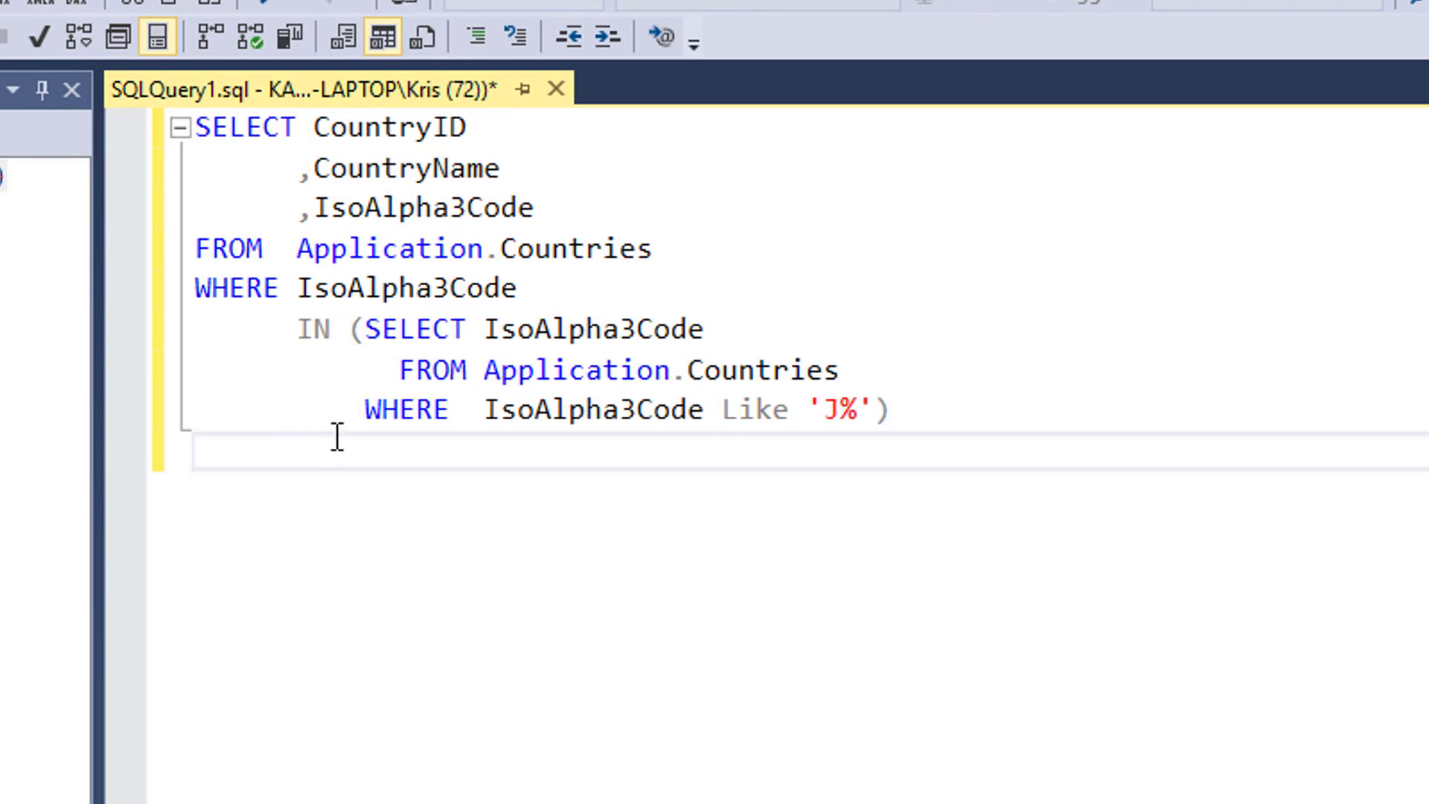
mouse_move(347, 330)
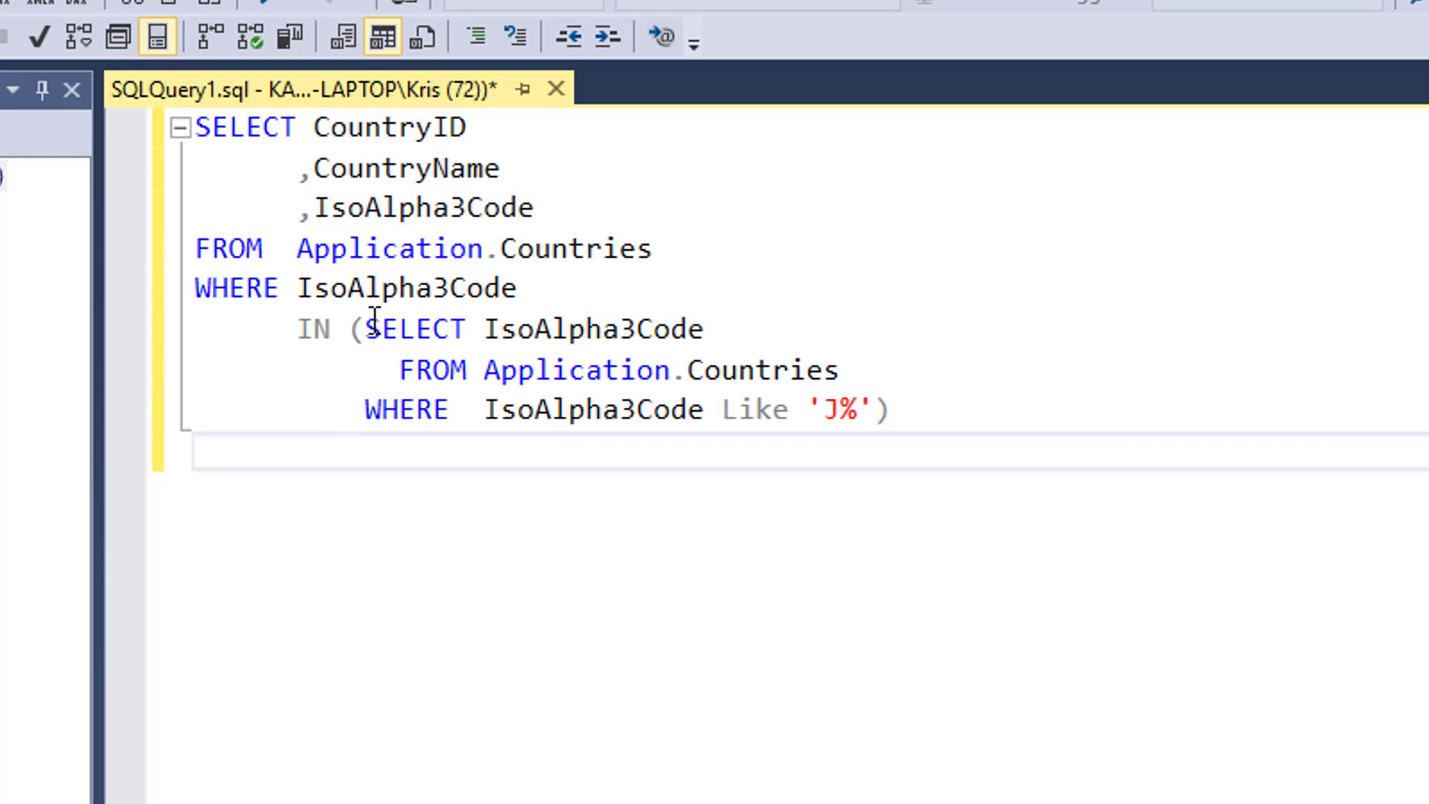
- Highlight the subquery and its IsoAlpha3Code column, then execute, returning Jamaica, Japan and Jordan
drag(365, 329, 809, 410)
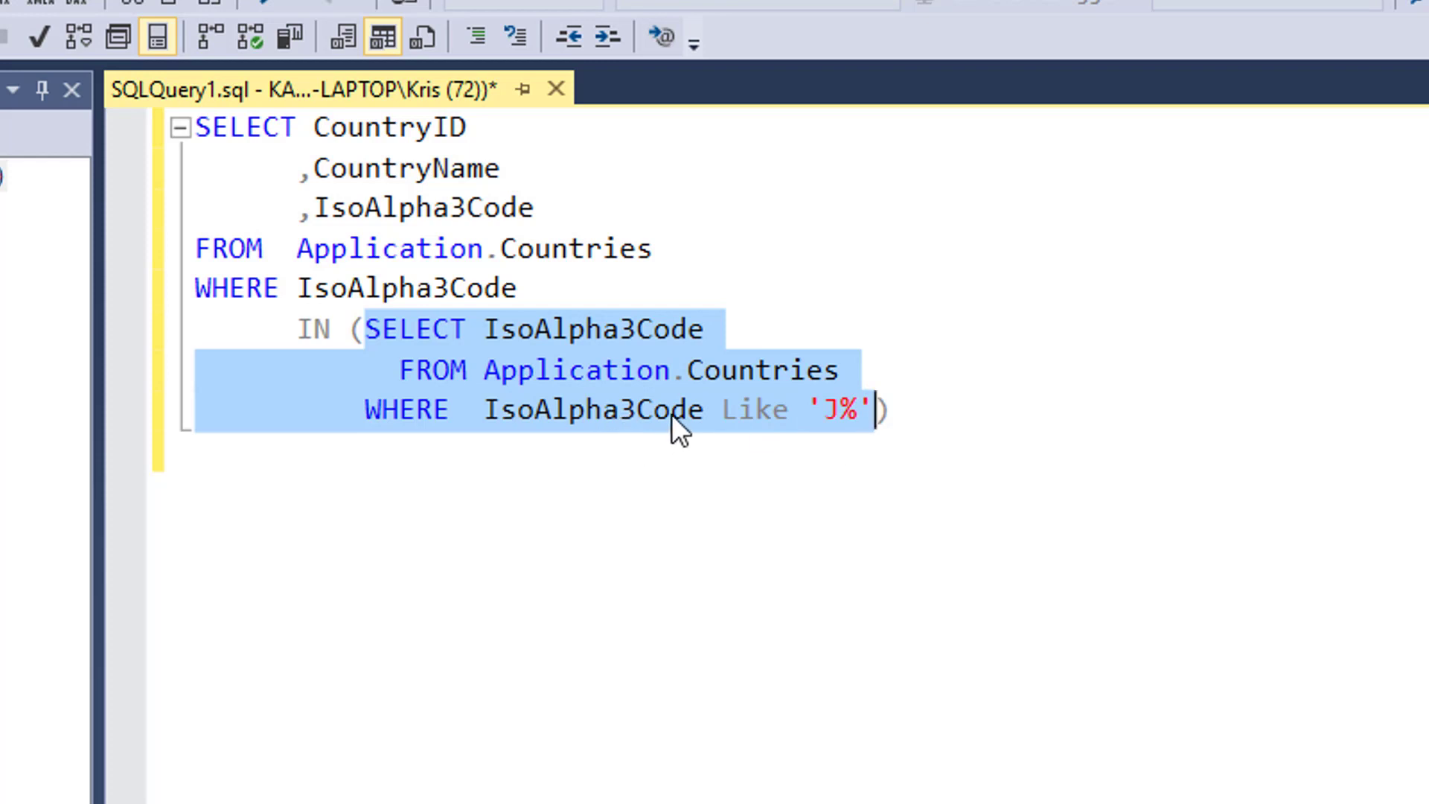
mouse_move(721, 414)
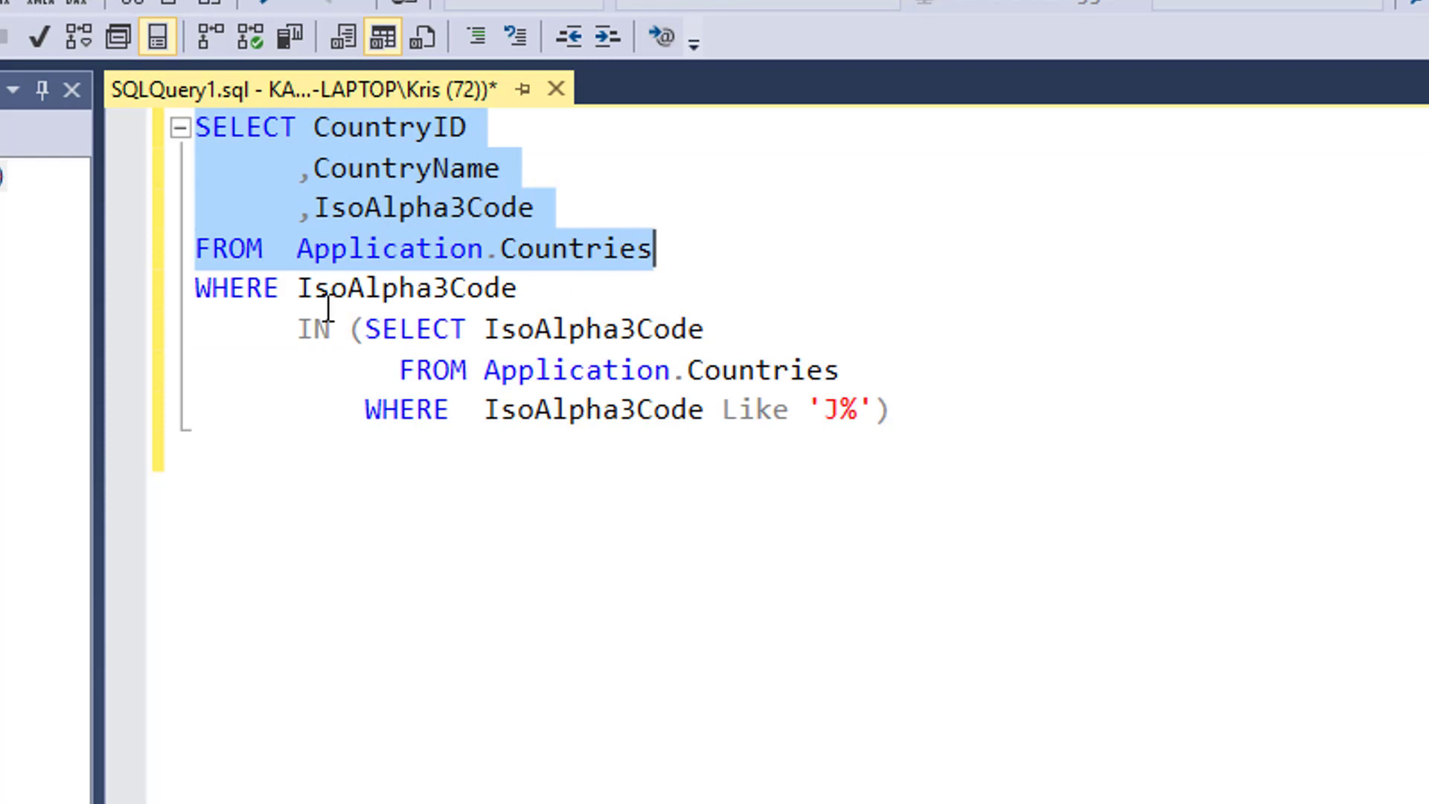
mouse_move(282, 289)
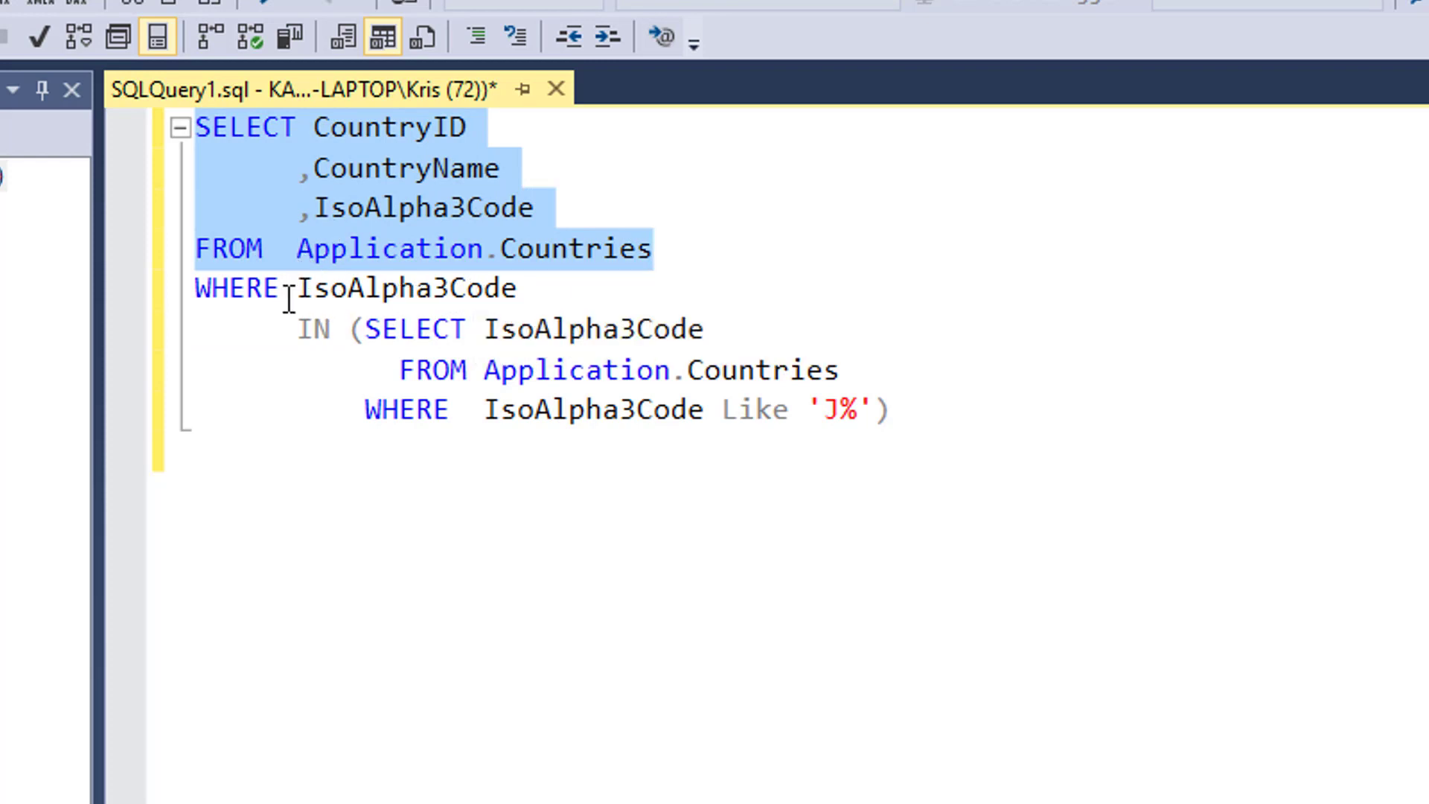
double_click(407, 289)
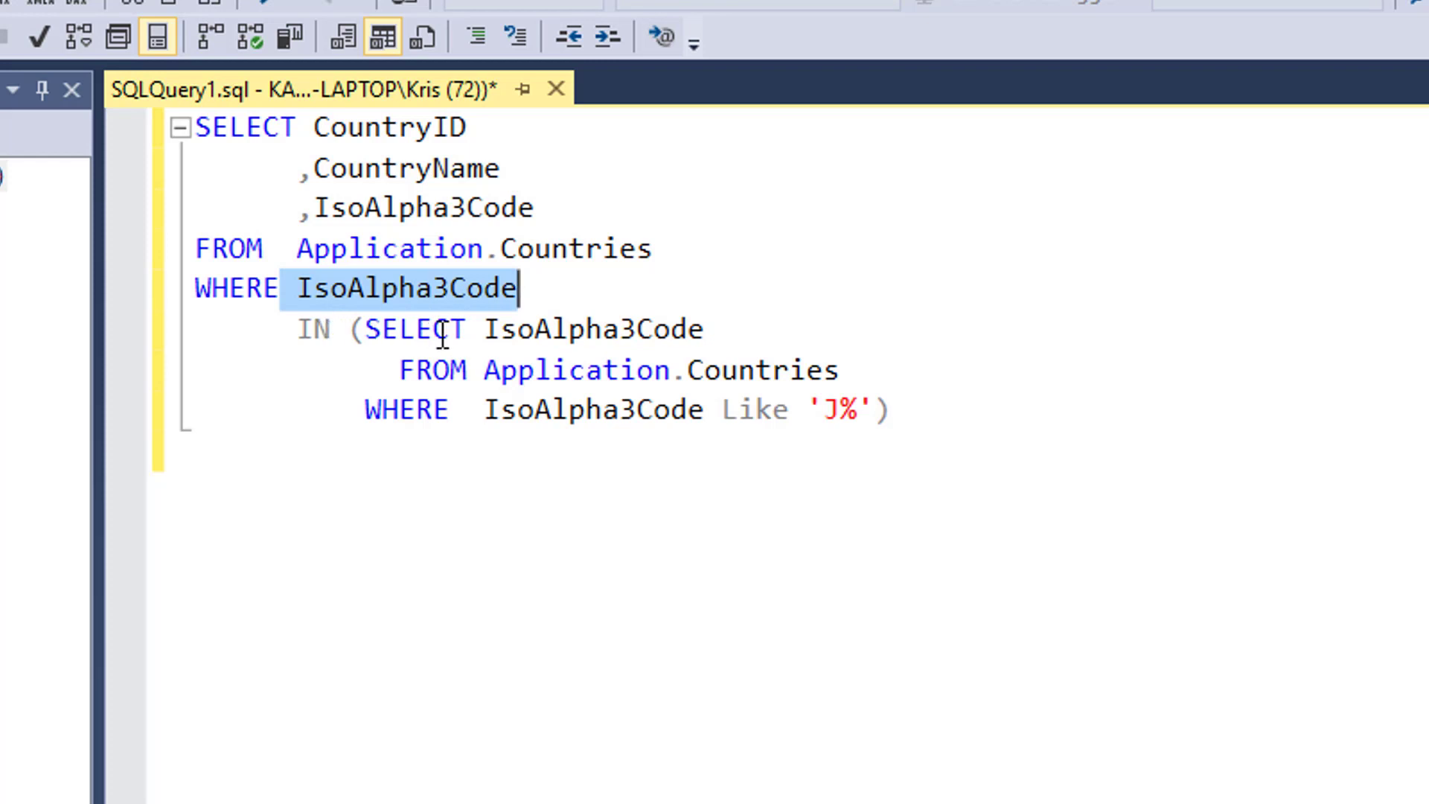
click(452, 409)
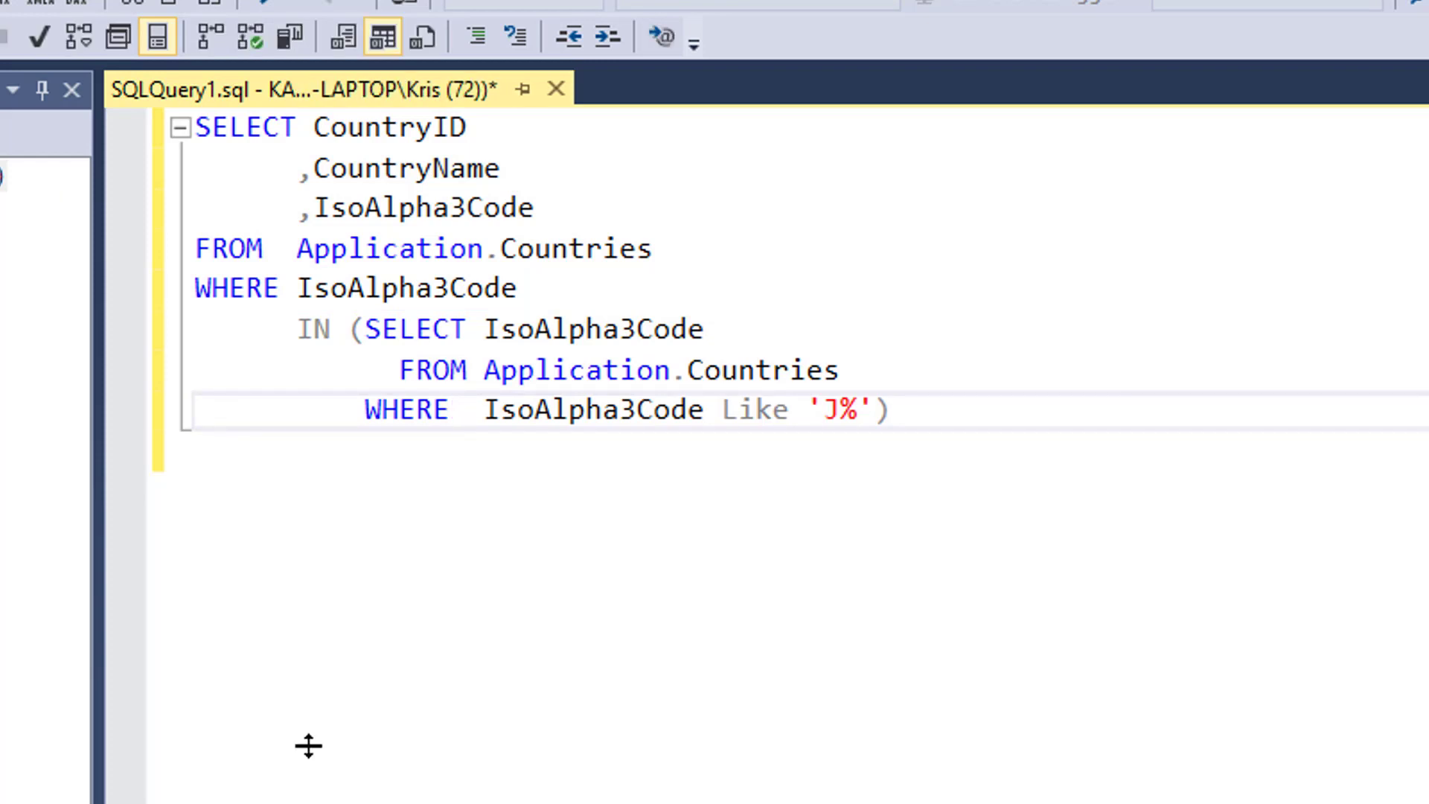
key(F5)
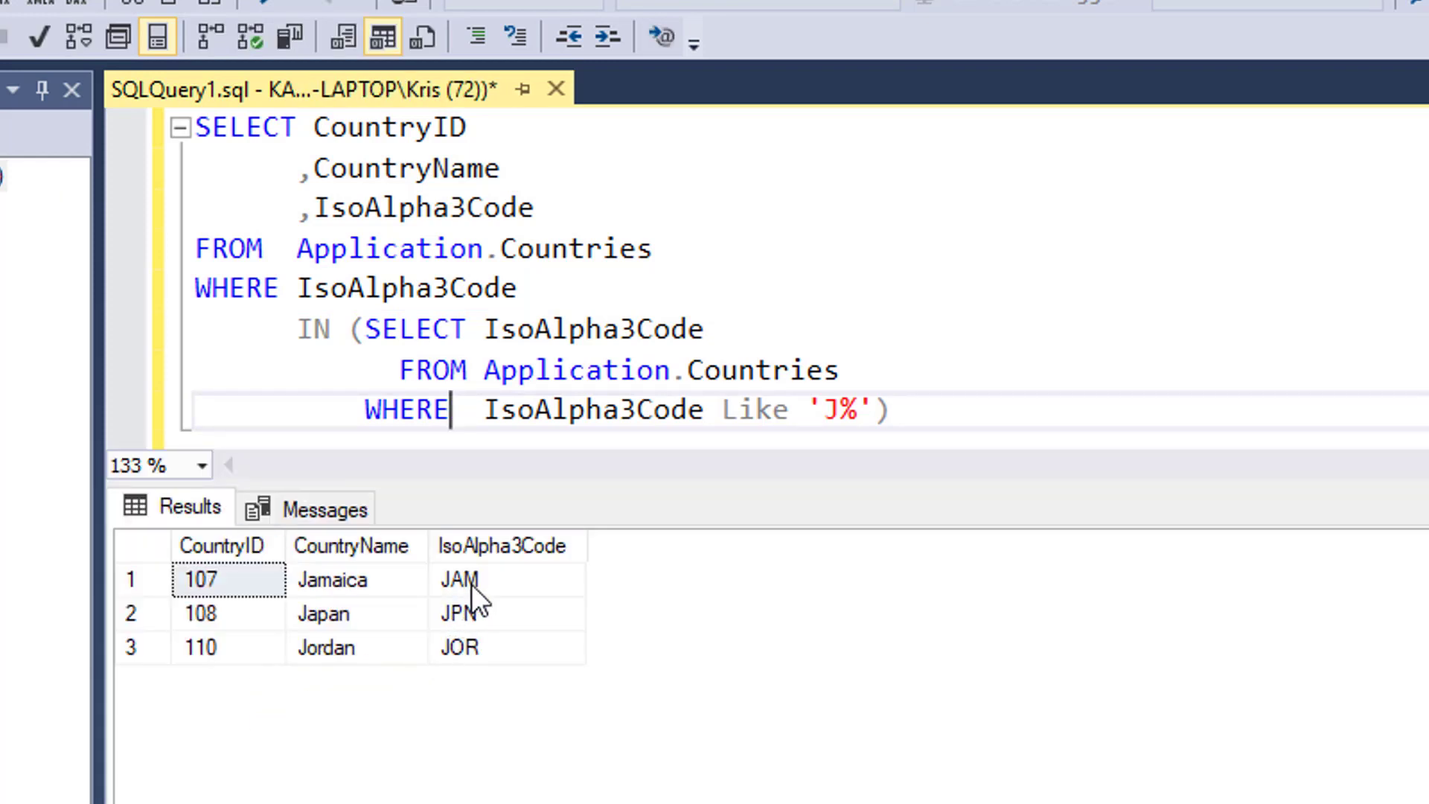
mouse_move(474, 687)
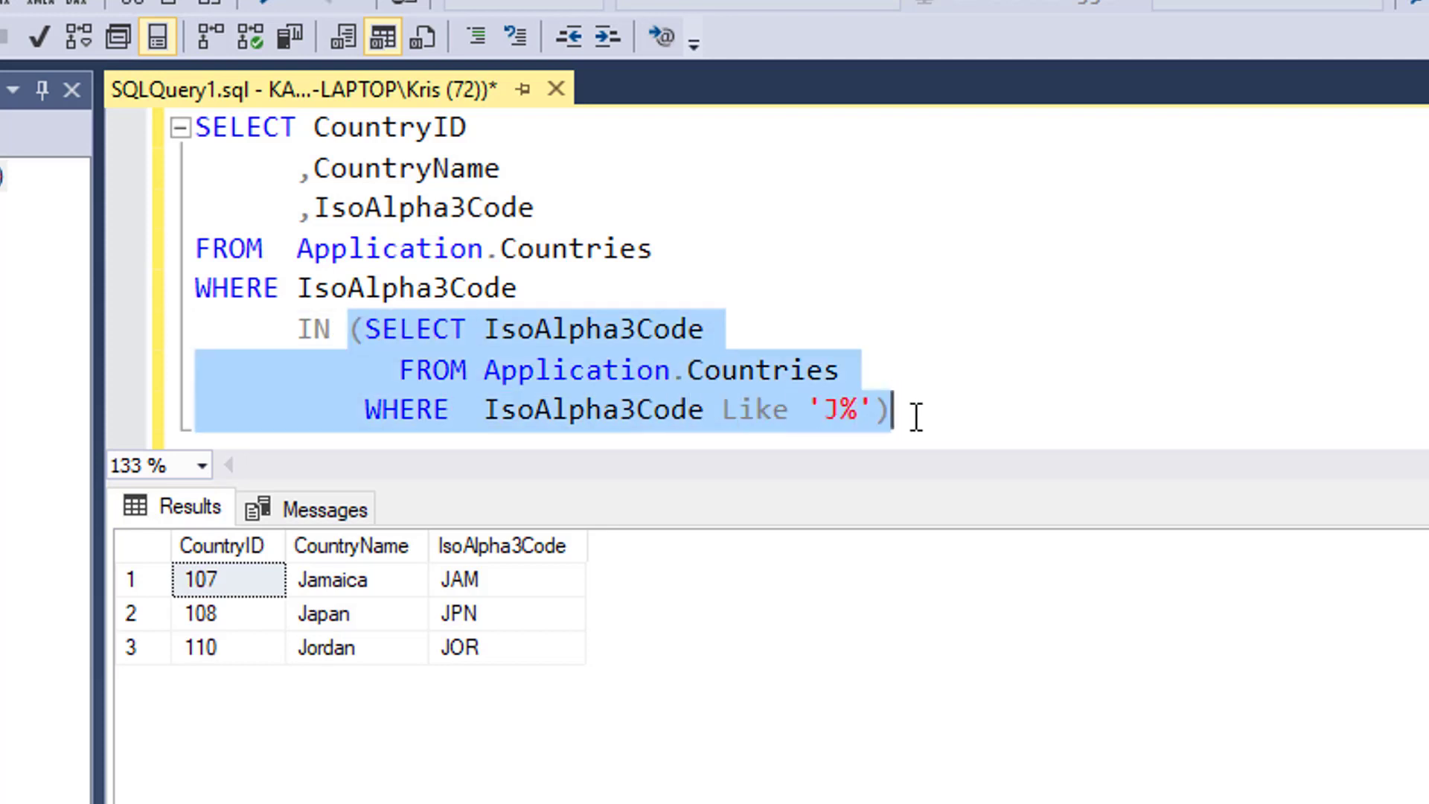
mouse_move(748, 473)
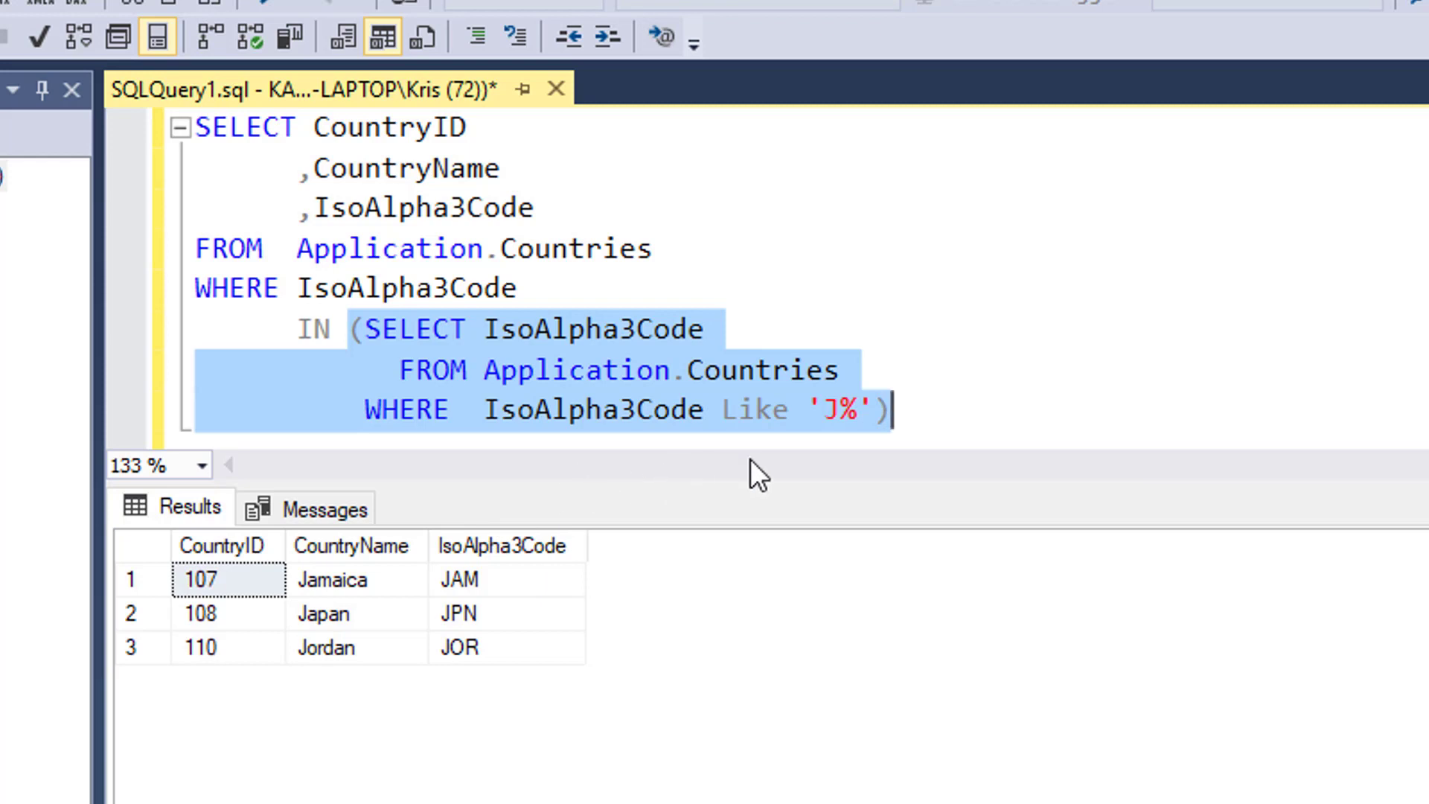
mouse_move(755, 401)
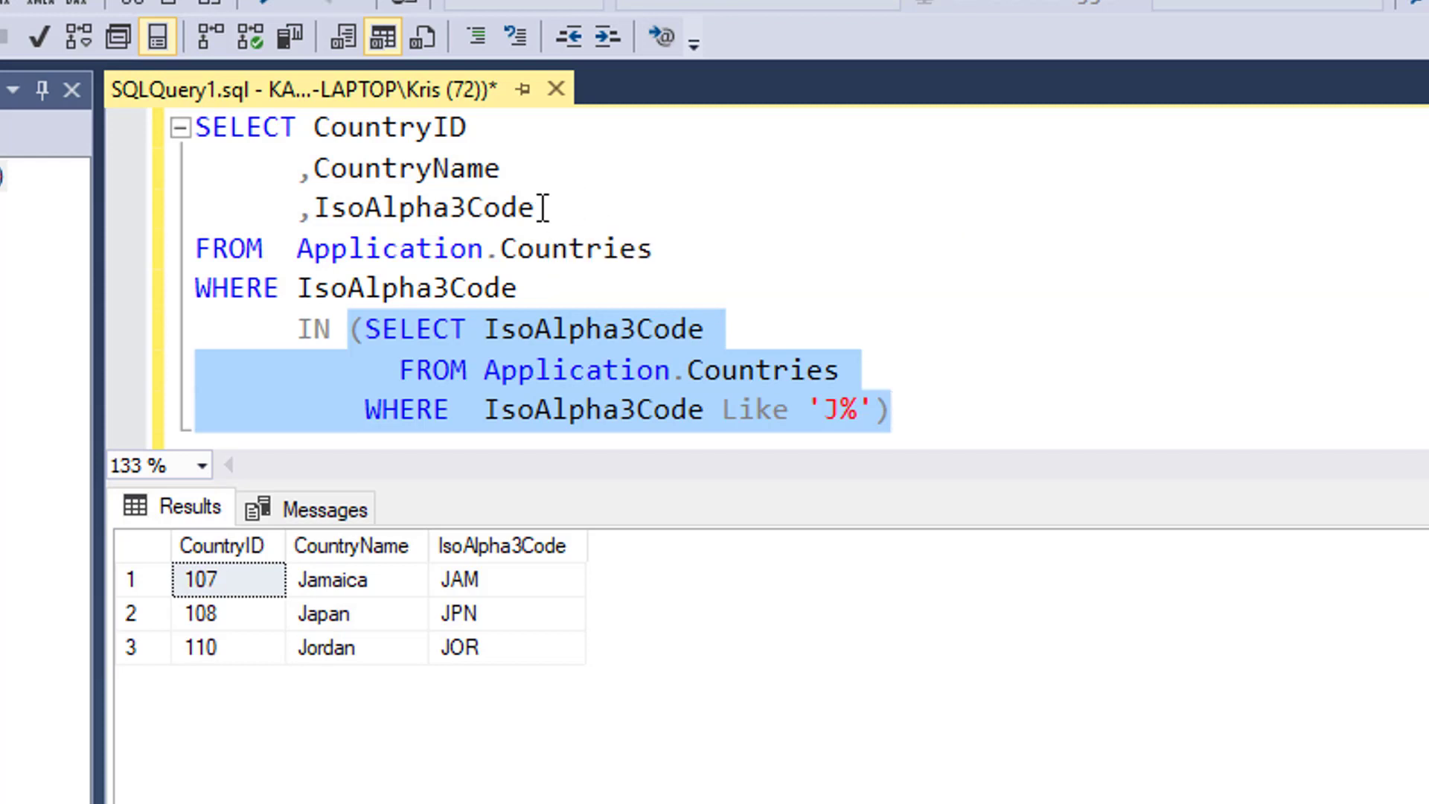
click(728, 329)
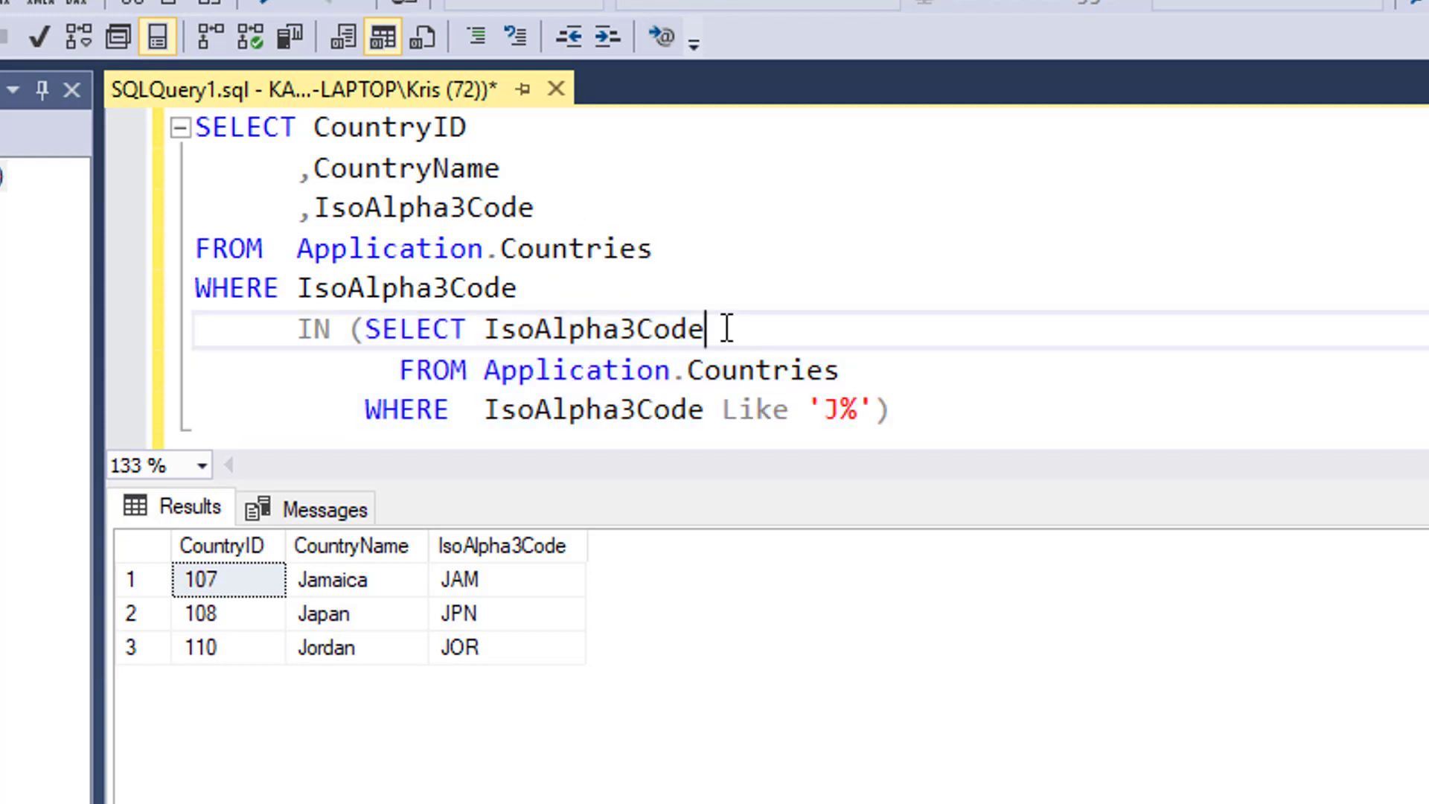
text(,CountryName)
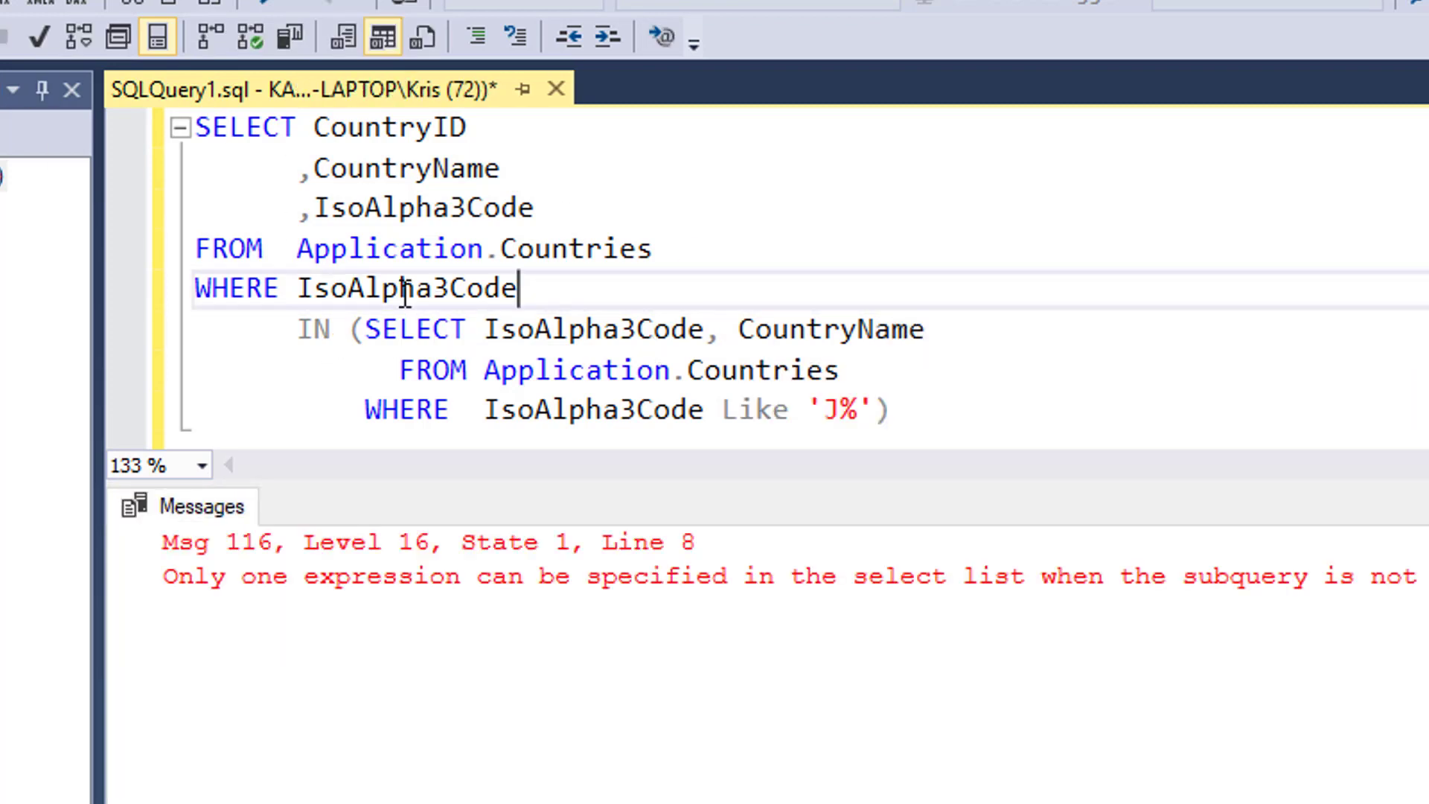
mouse_move(321, 334)
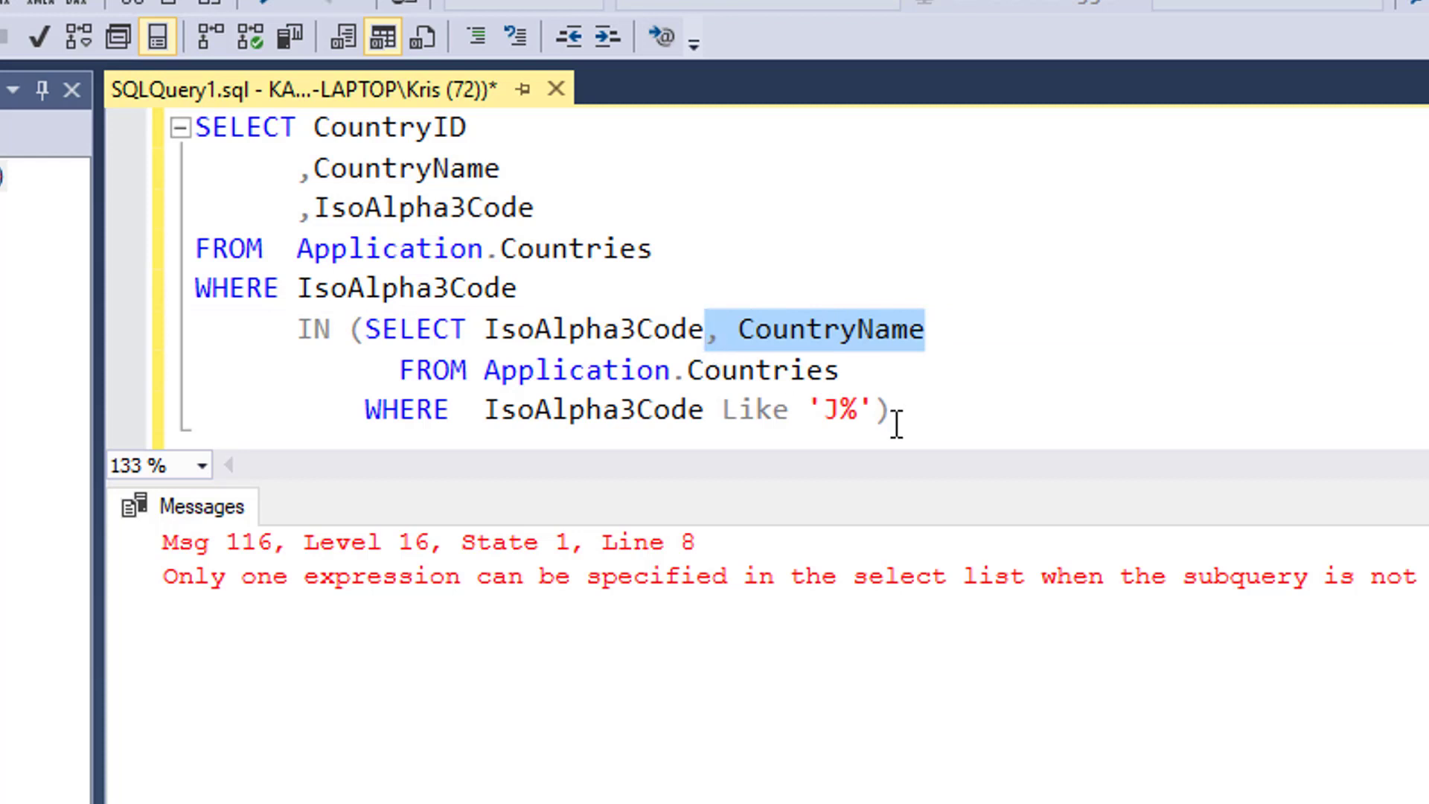
key(Delete)
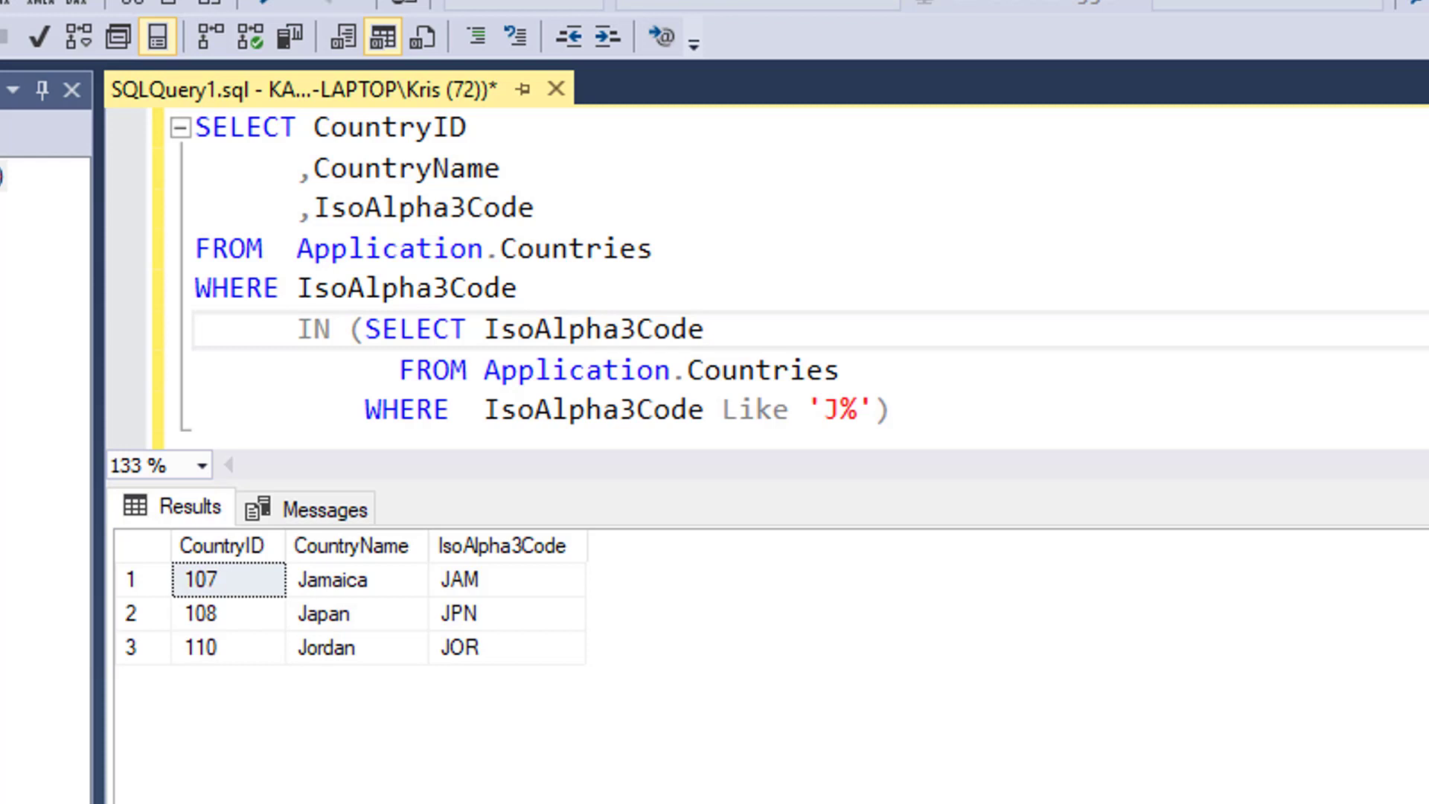
- In a new query, run the literal IN ('JAM','JOR','JPN') filter on Application.Countries
key(ctrl+a)
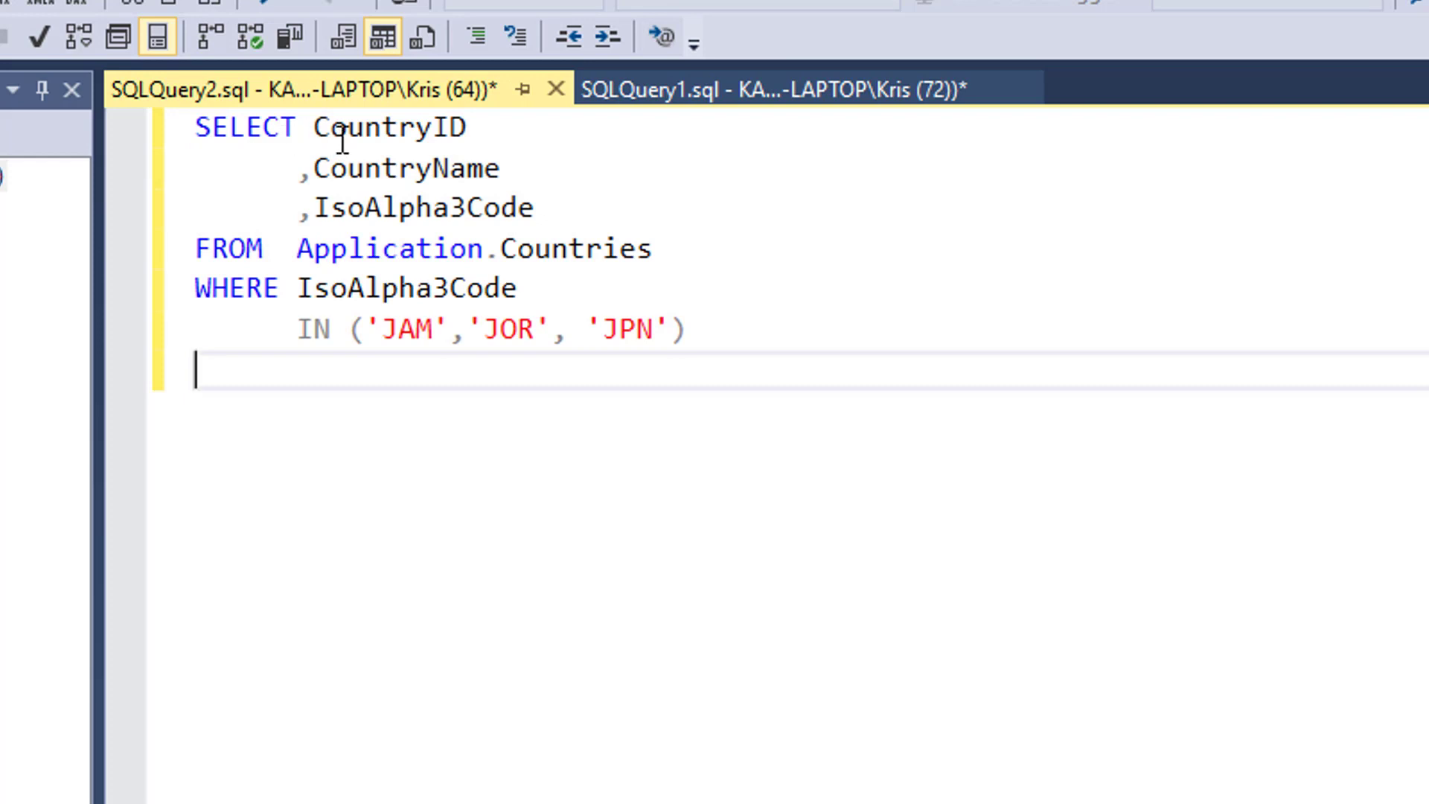
mouse_move(336, 307)
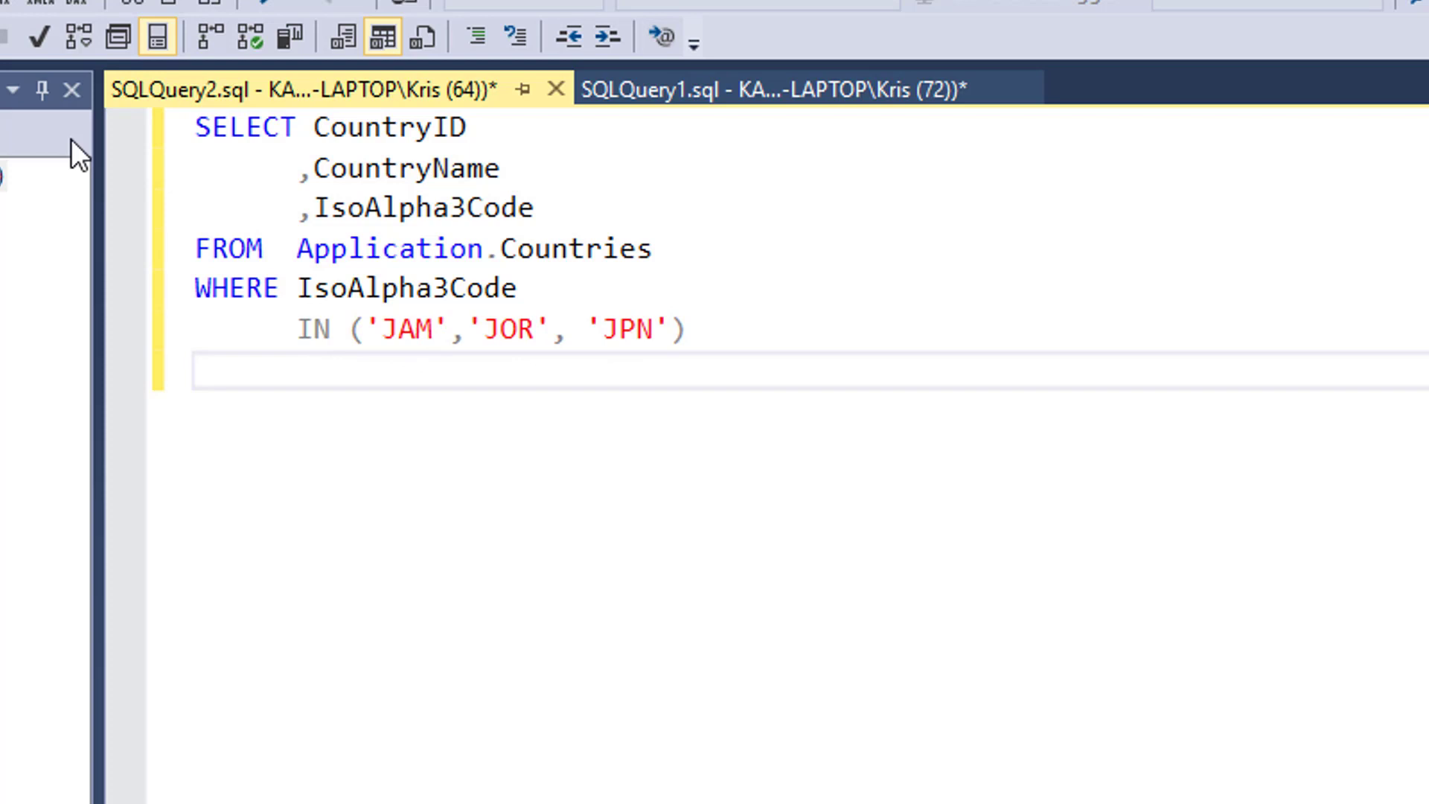
click(197, 376)
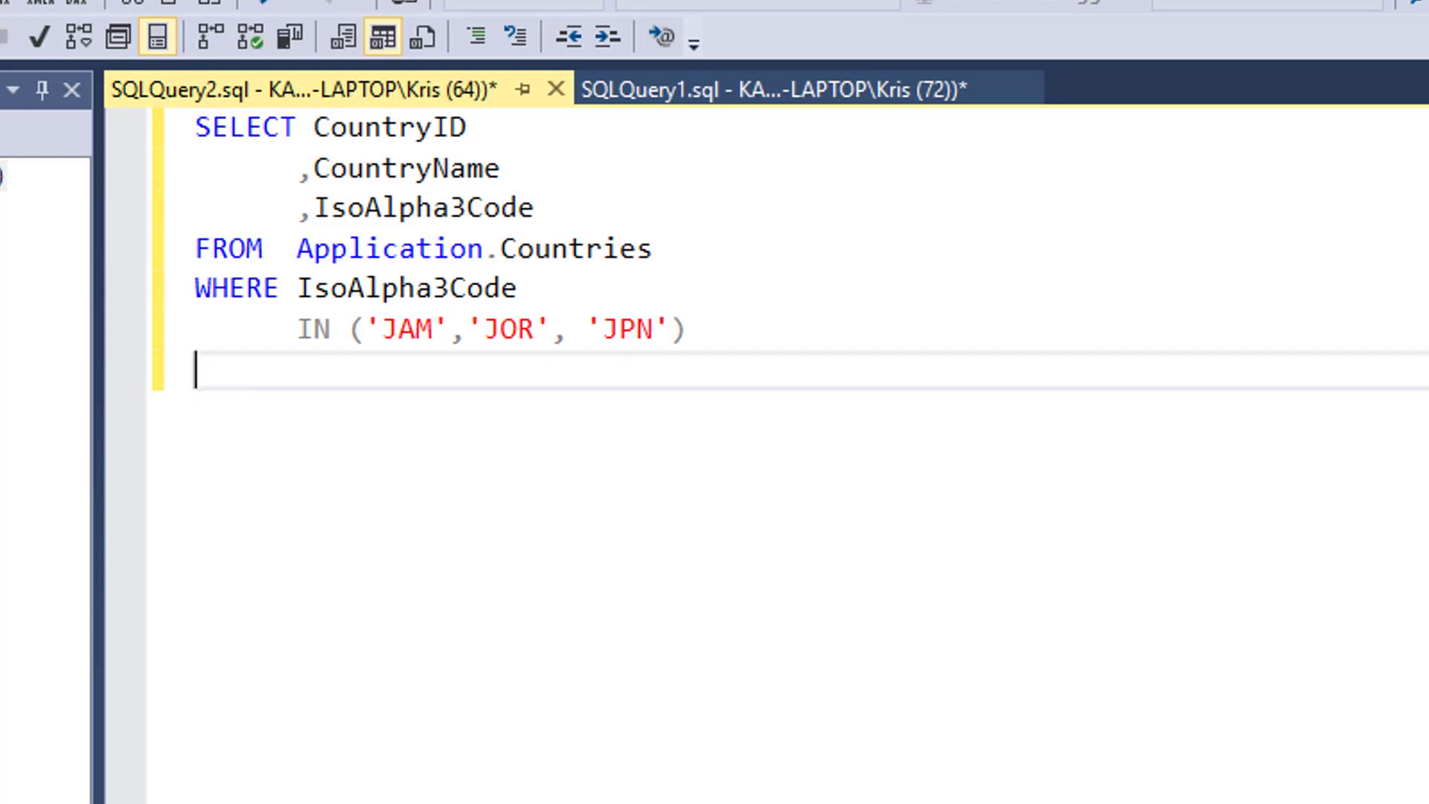
mouse_move(251, 582)
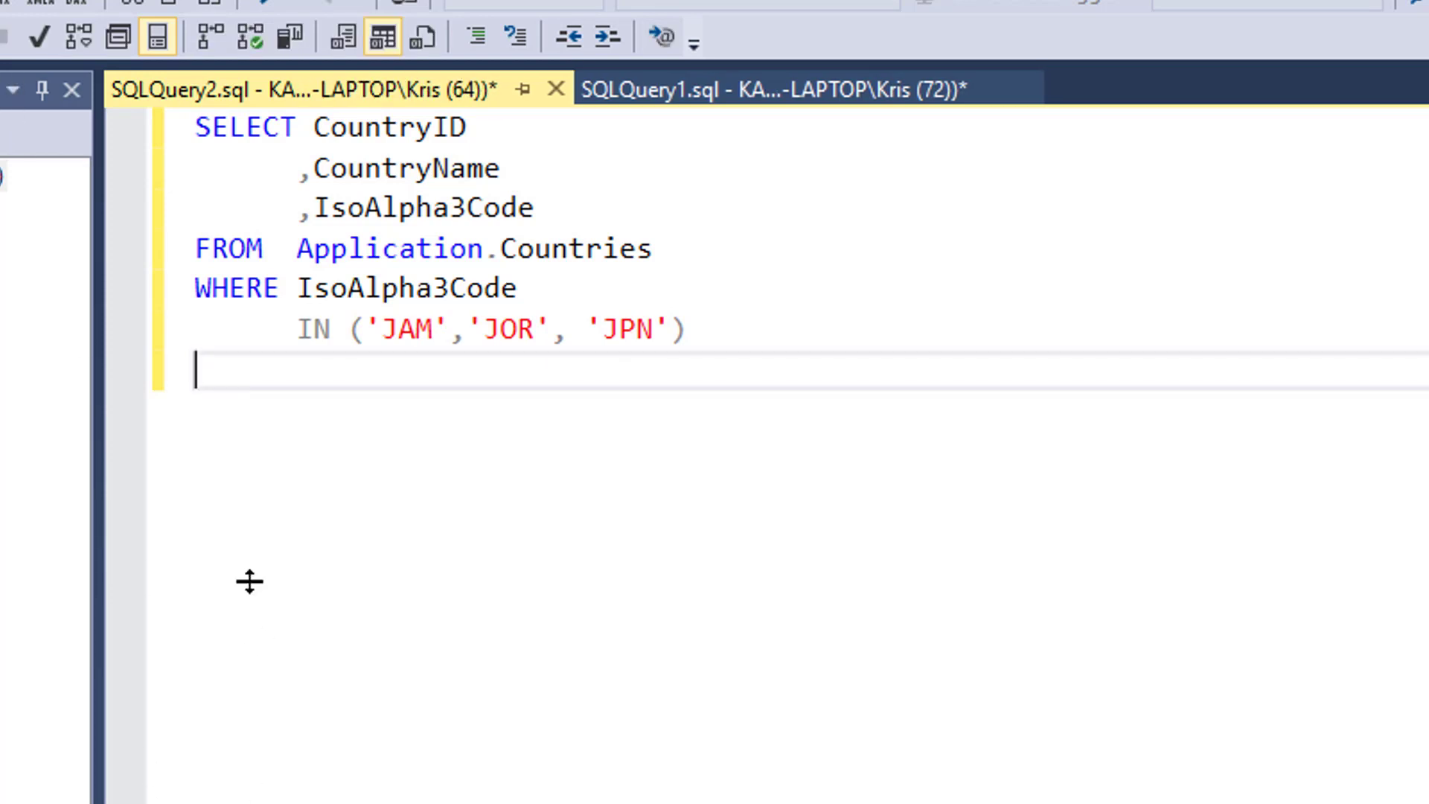
key(F5)
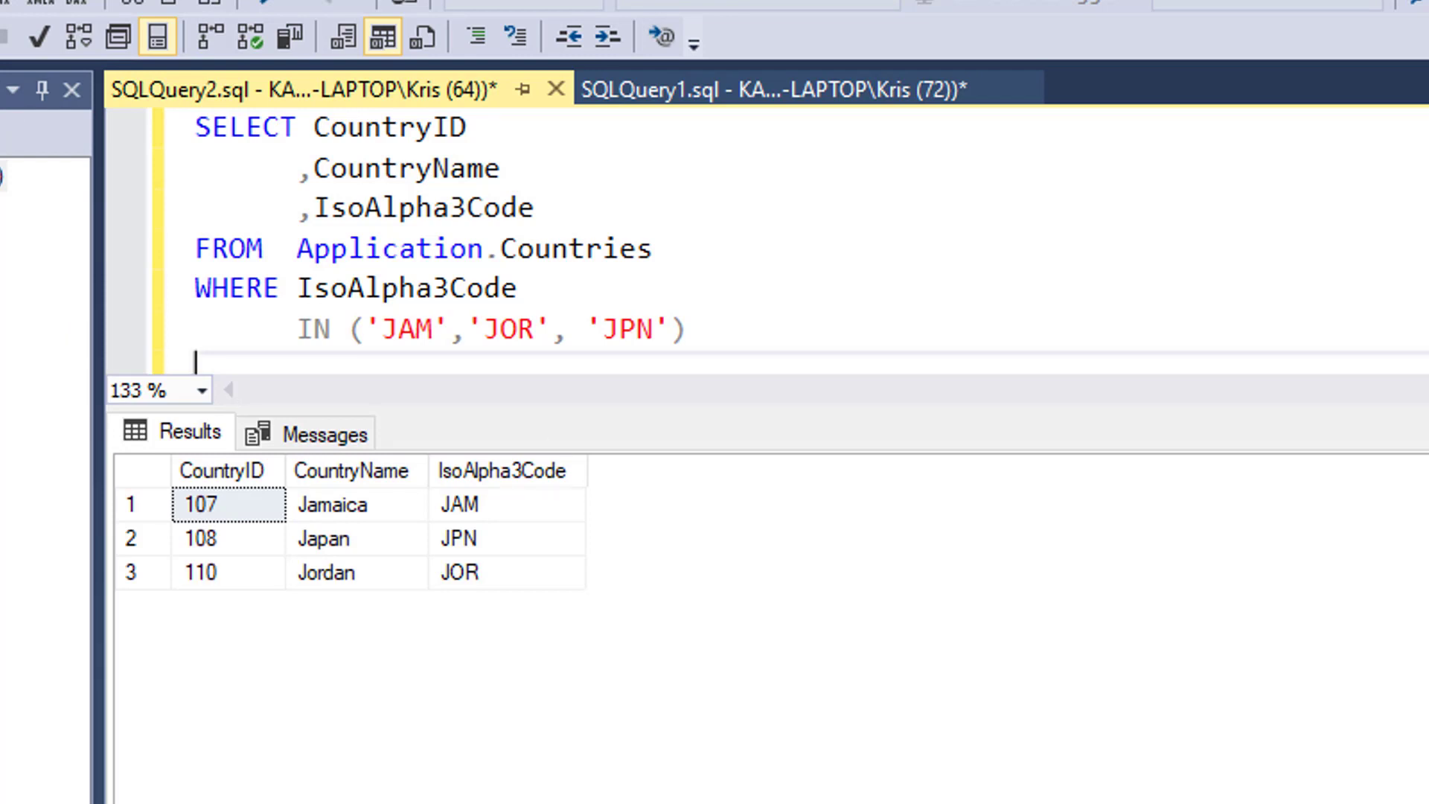
mouse_move(647, 405)
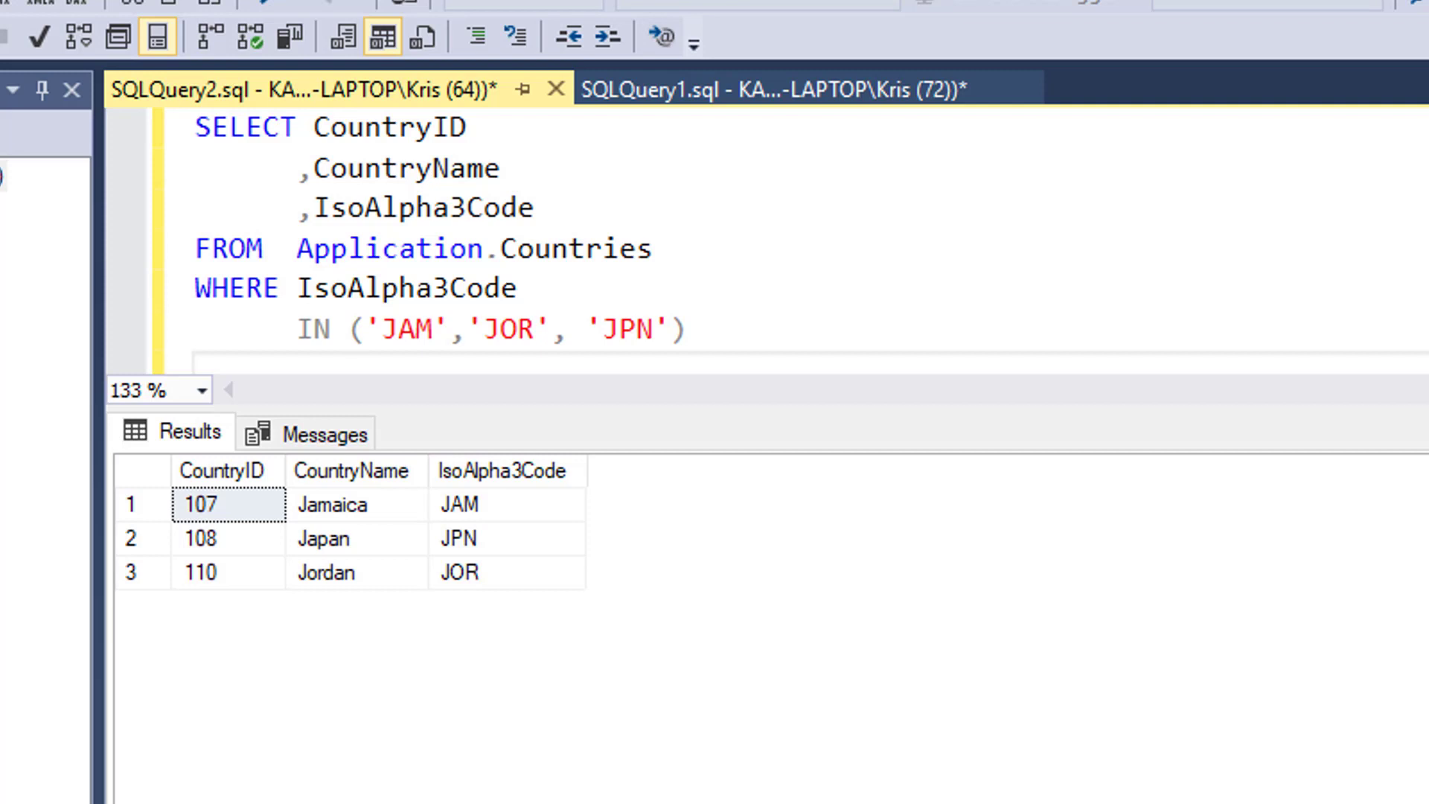
mouse_move(422, 268)
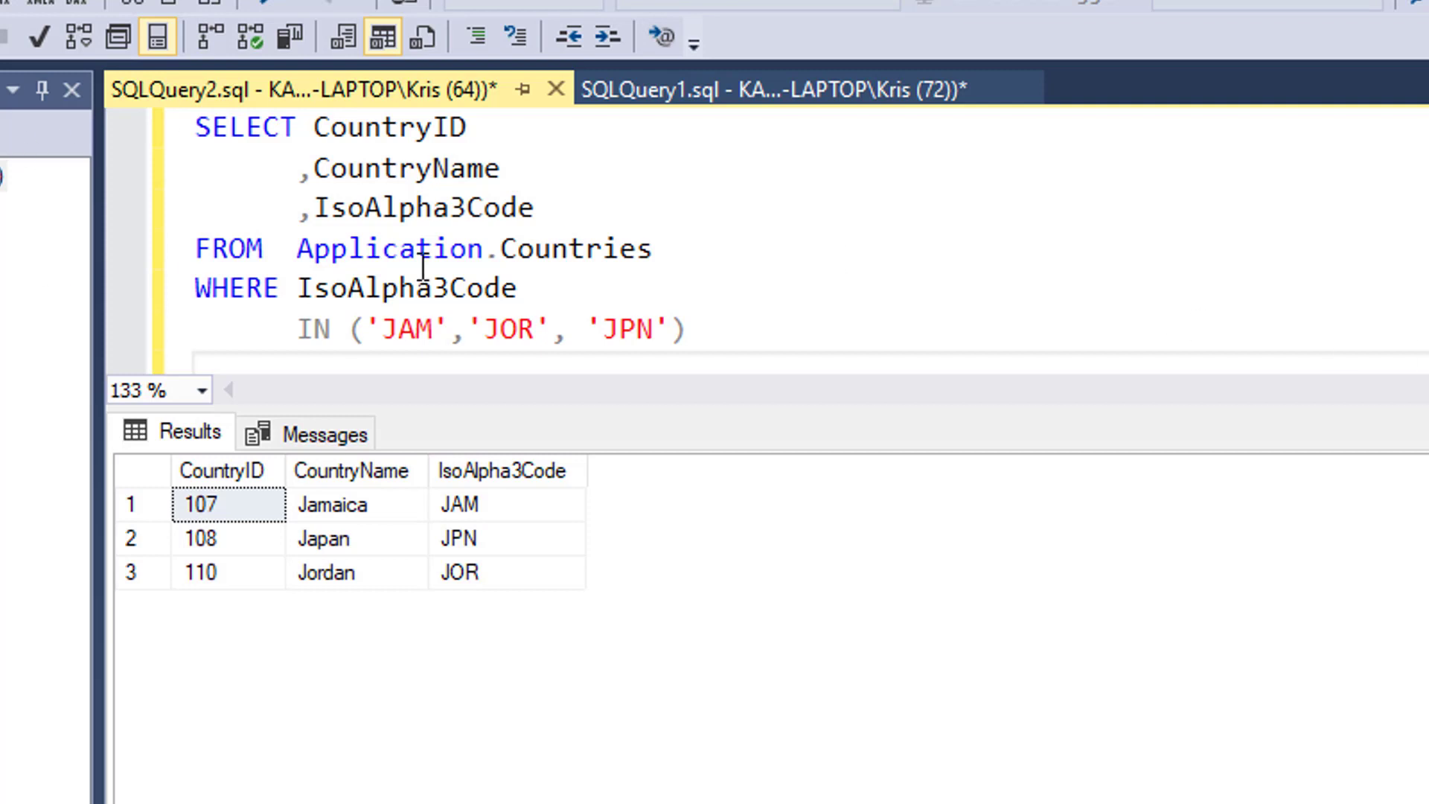
- Select all the IsoAlpha3Code LIKE 'J%' query text
key(ctrl+a)
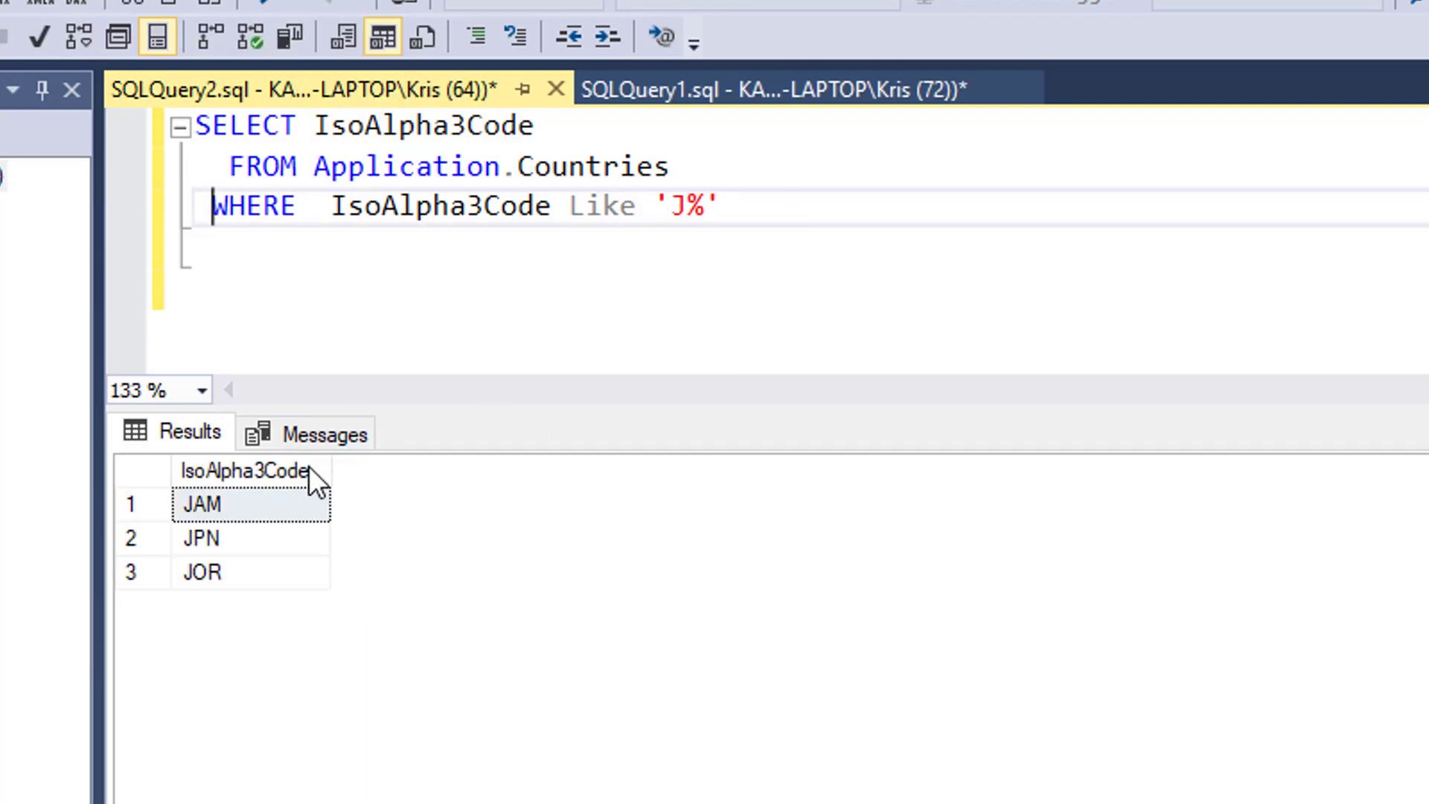
mouse_move(239, 578)
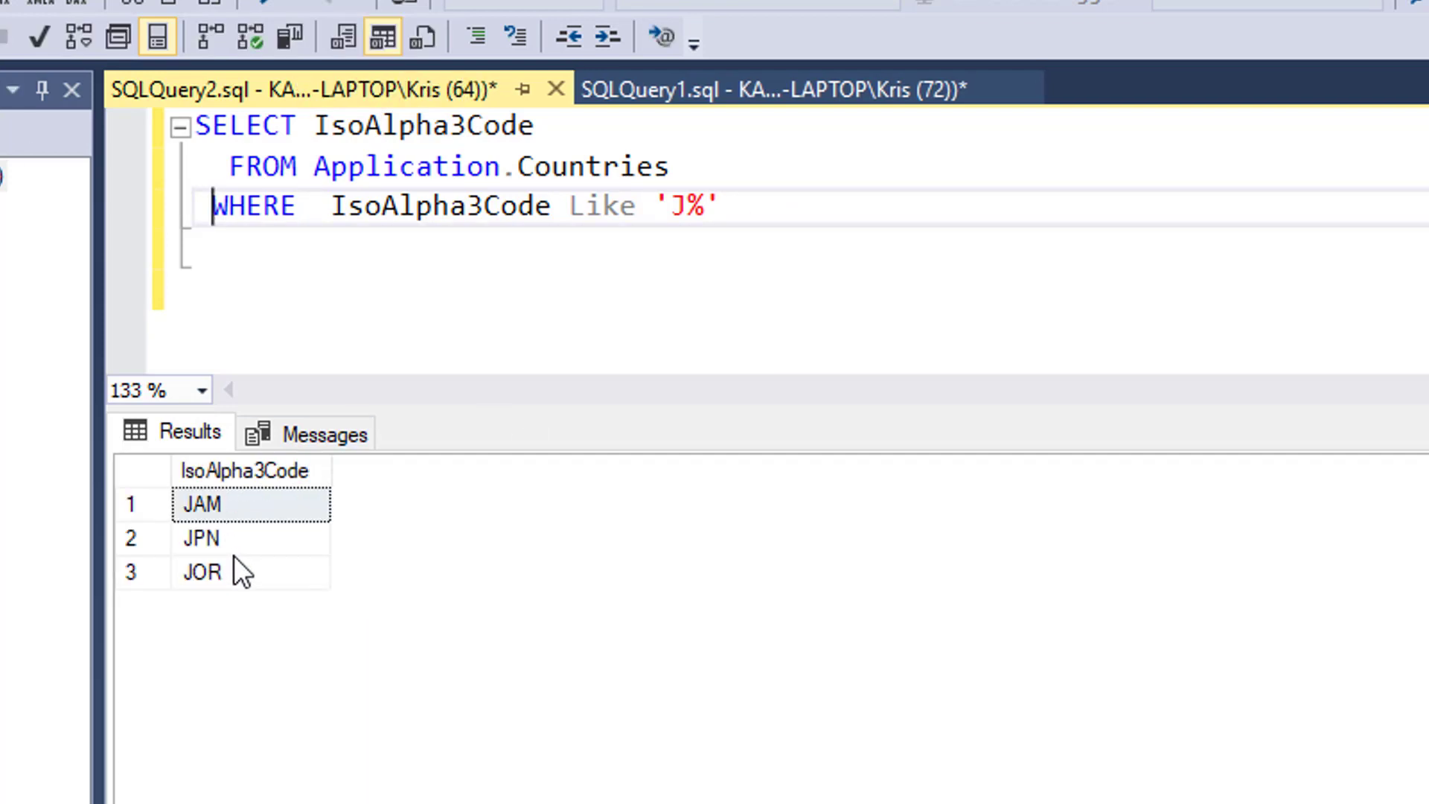
mouse_move(951, 348)
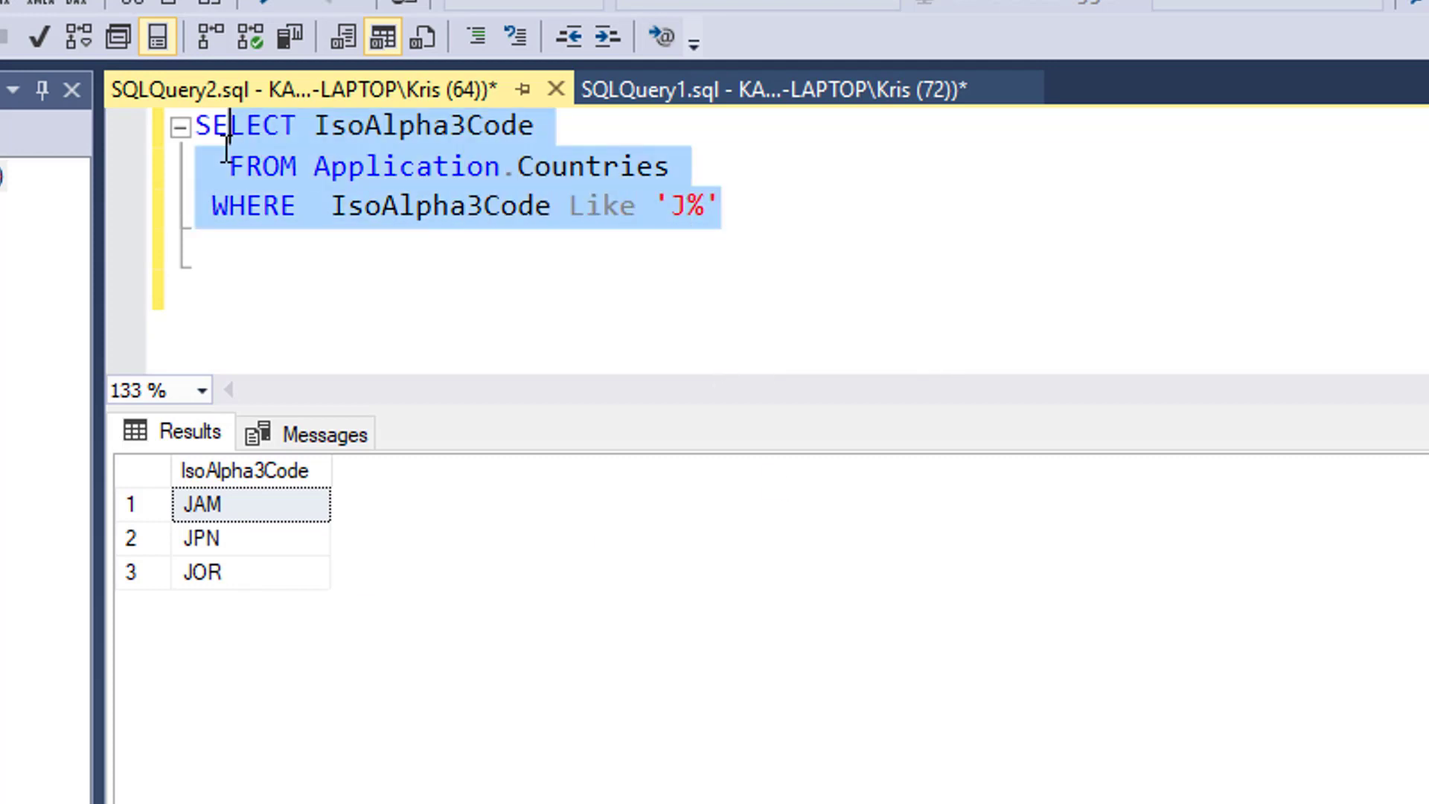
mouse_move(311, 172)
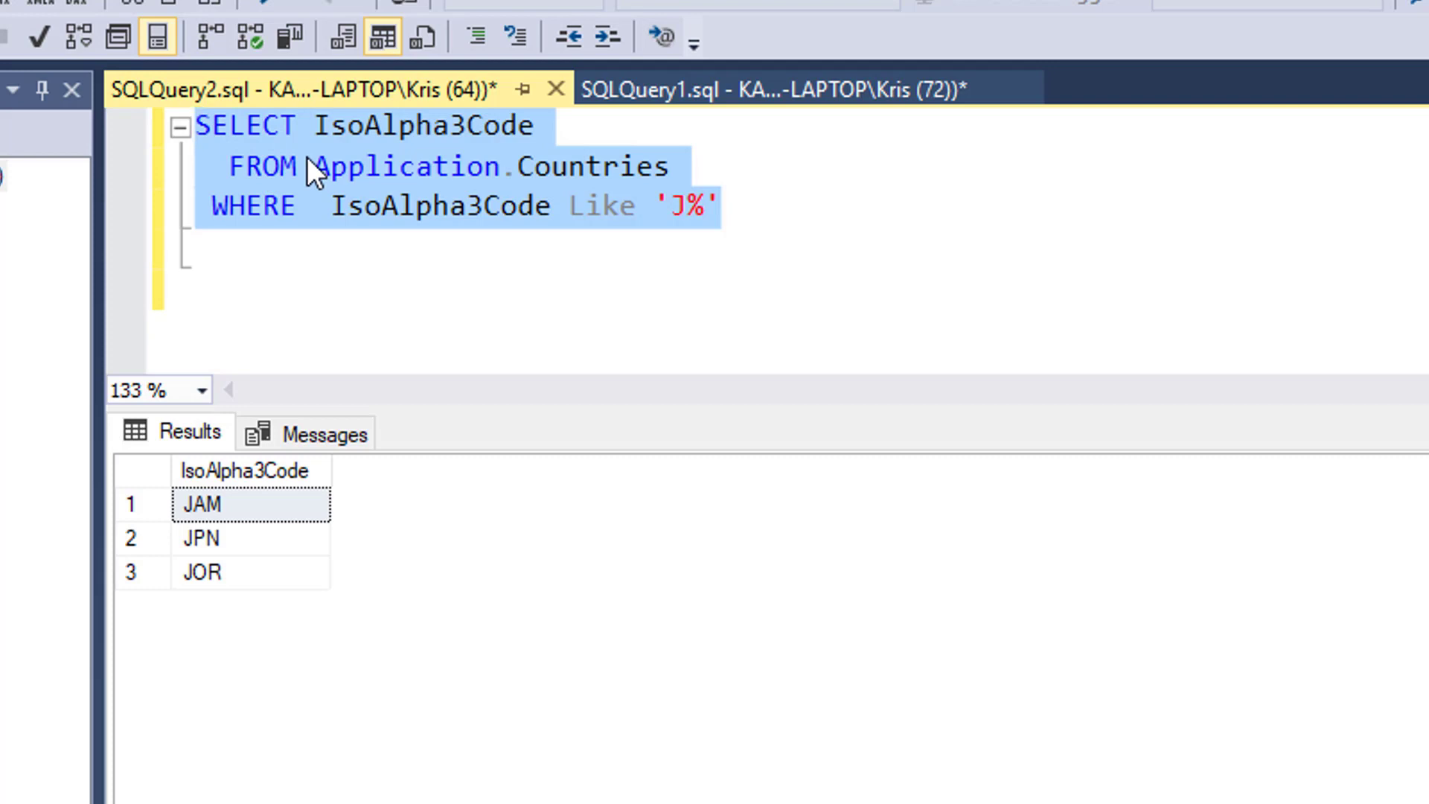
mouse_move(184, 631)
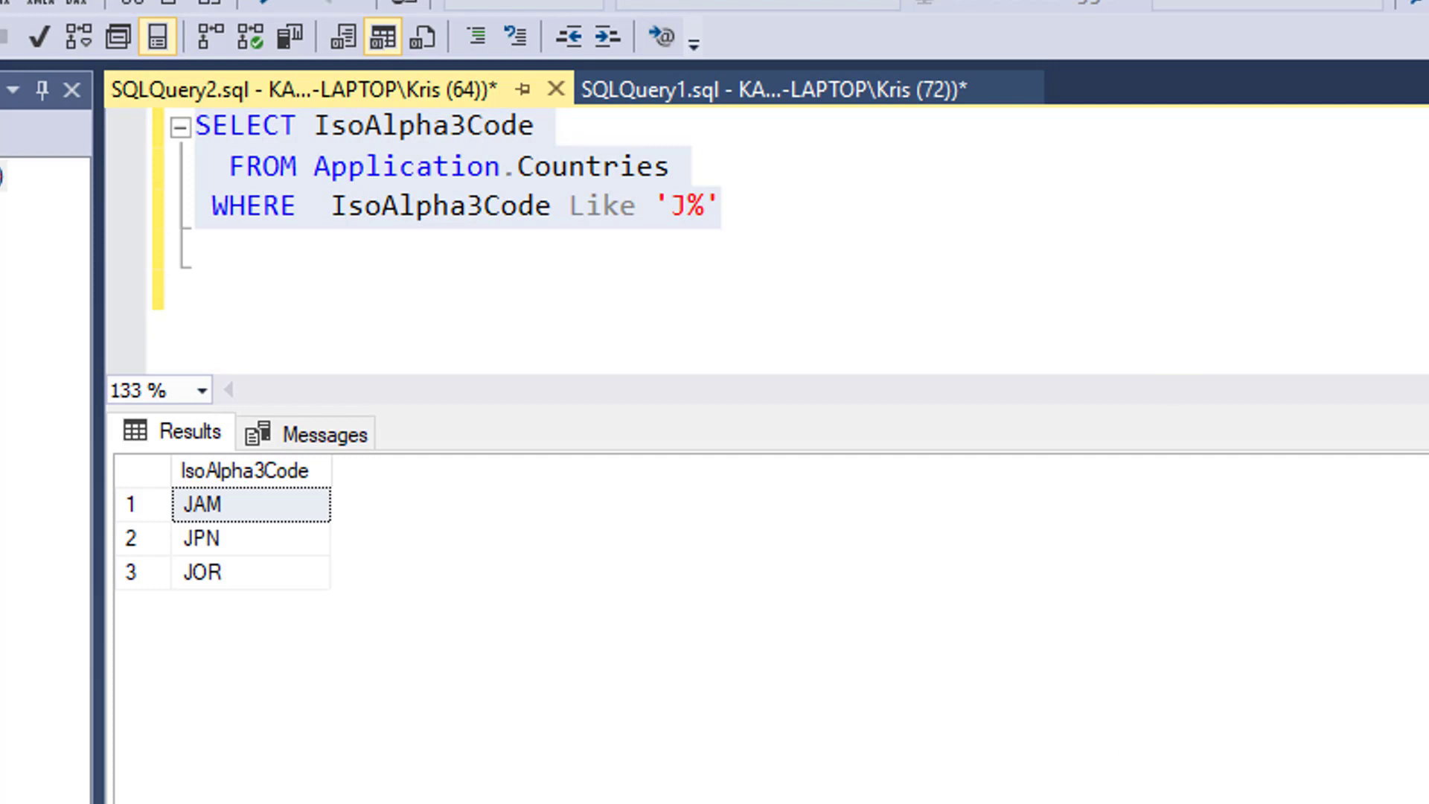
mouse_move(662, 35)
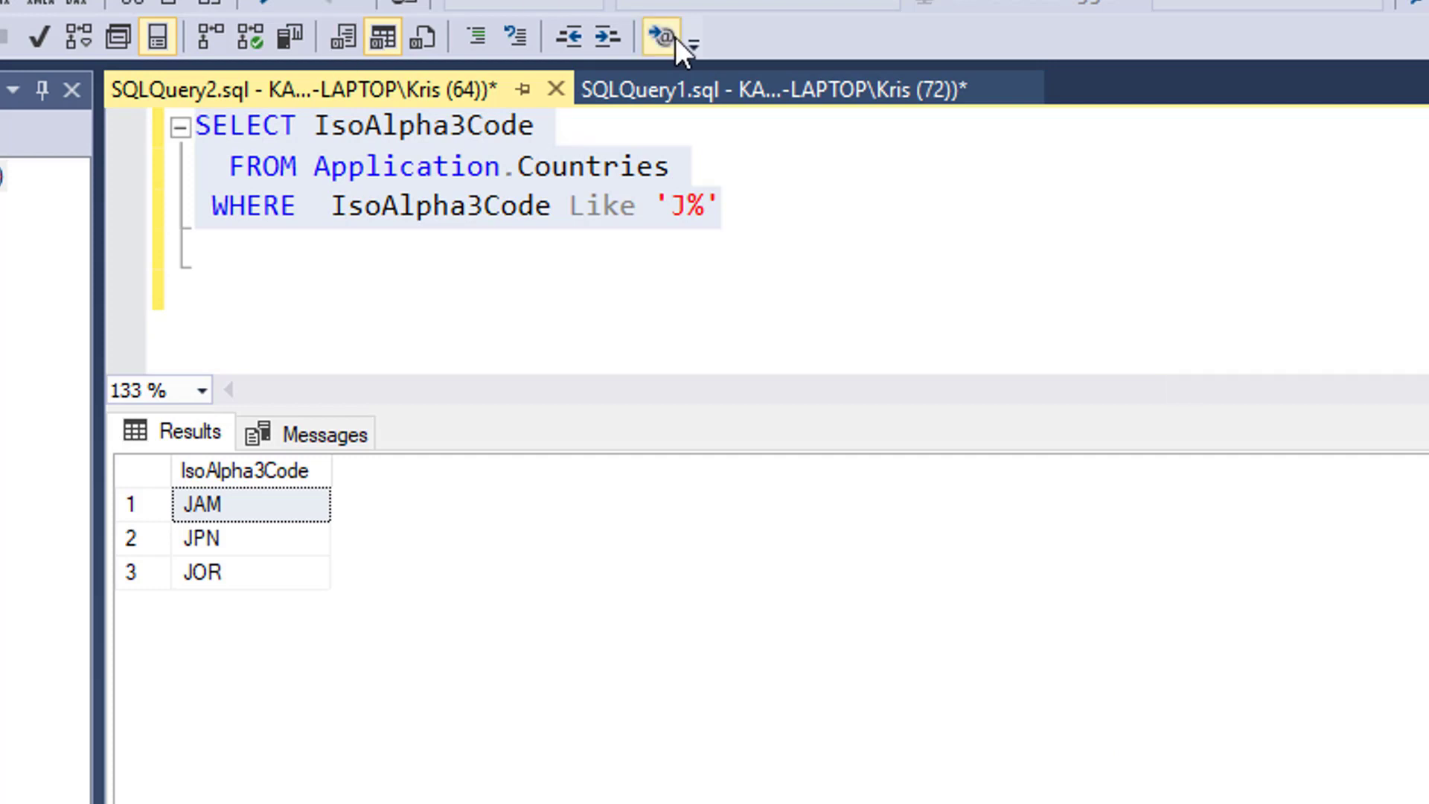
- In SQLQuery1, replace the code list inside IN ( ) with the LIKE 'J%' subquery
click(765, 87)
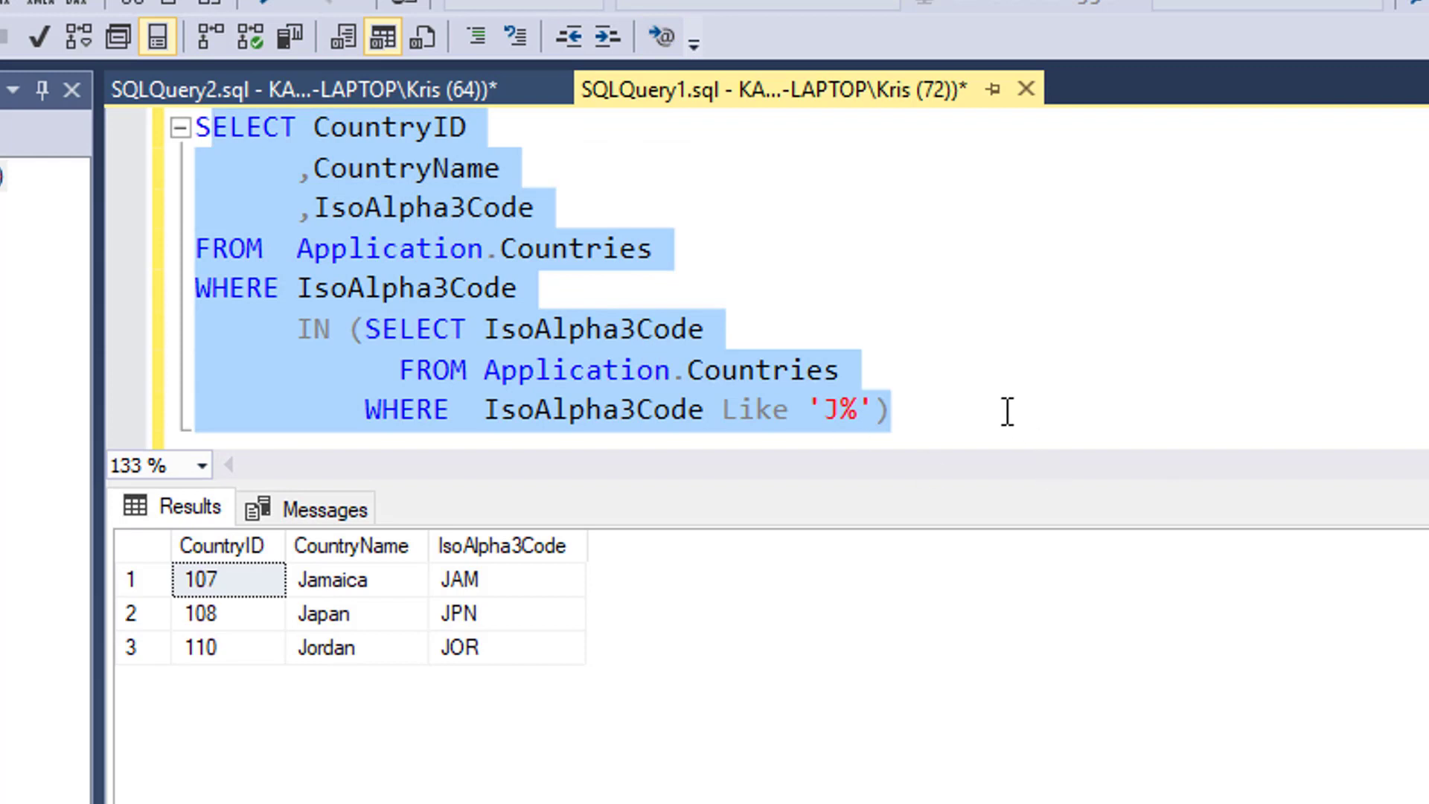
click(385, 329)
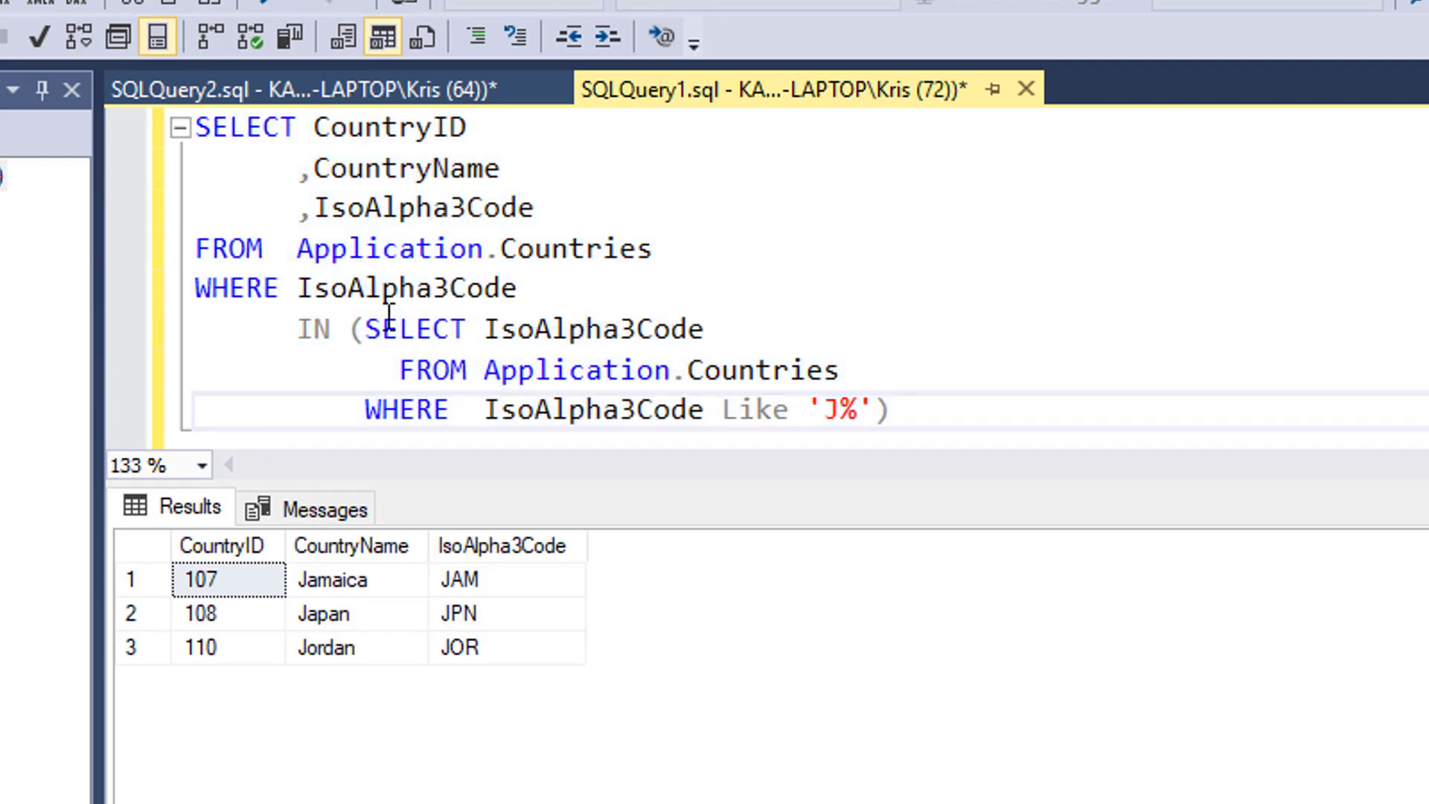
double_click(413, 329)
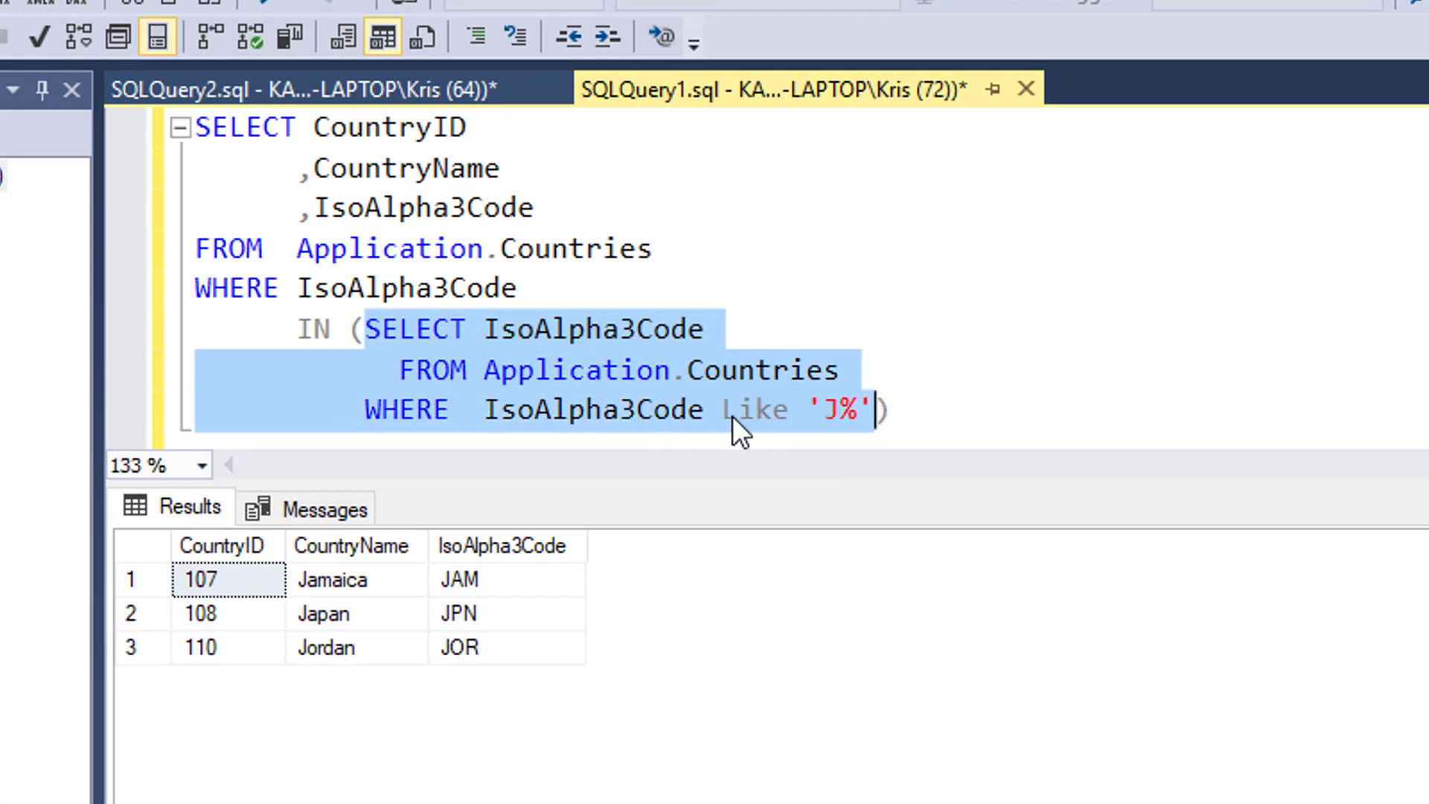
mouse_move(869, 435)
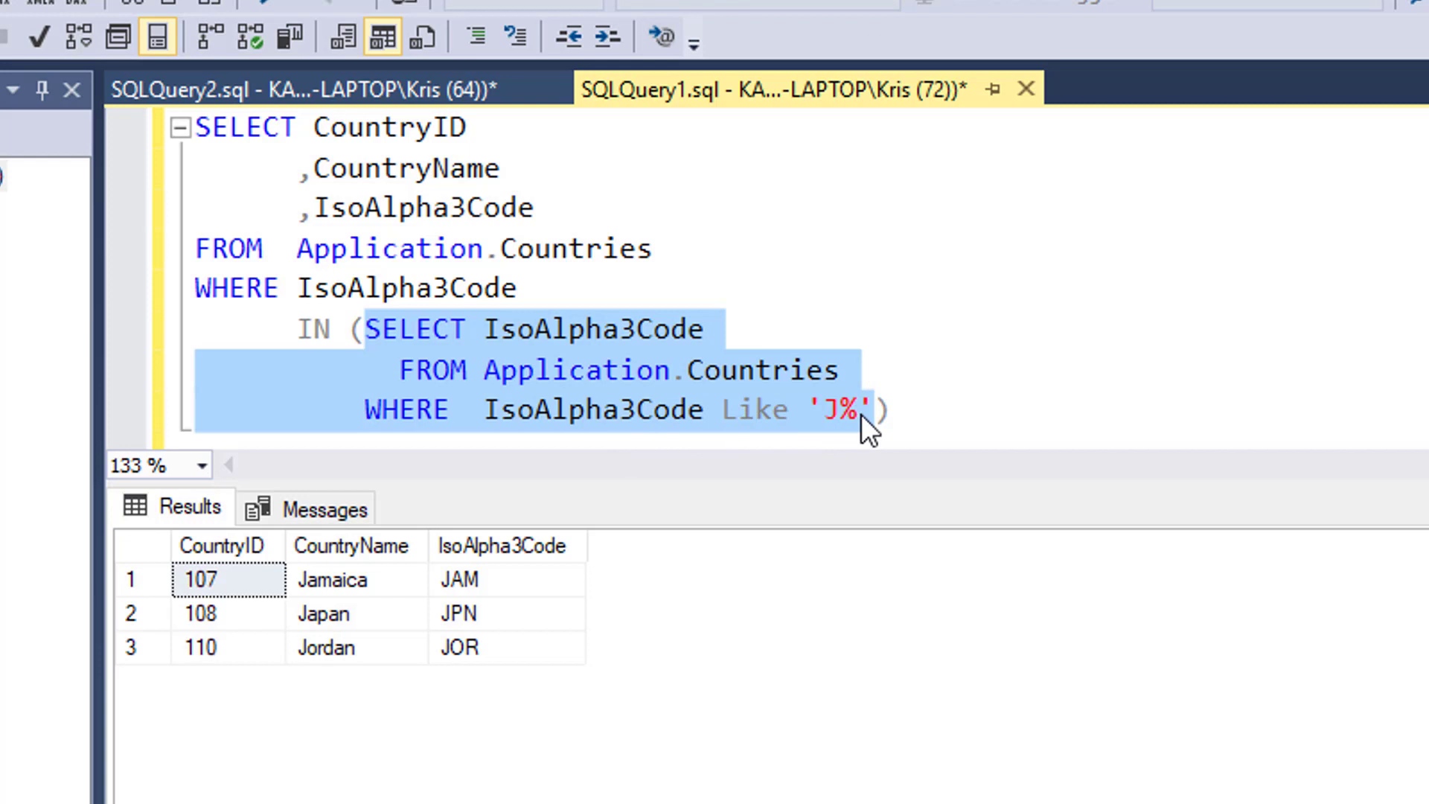
mouse_move(554, 416)
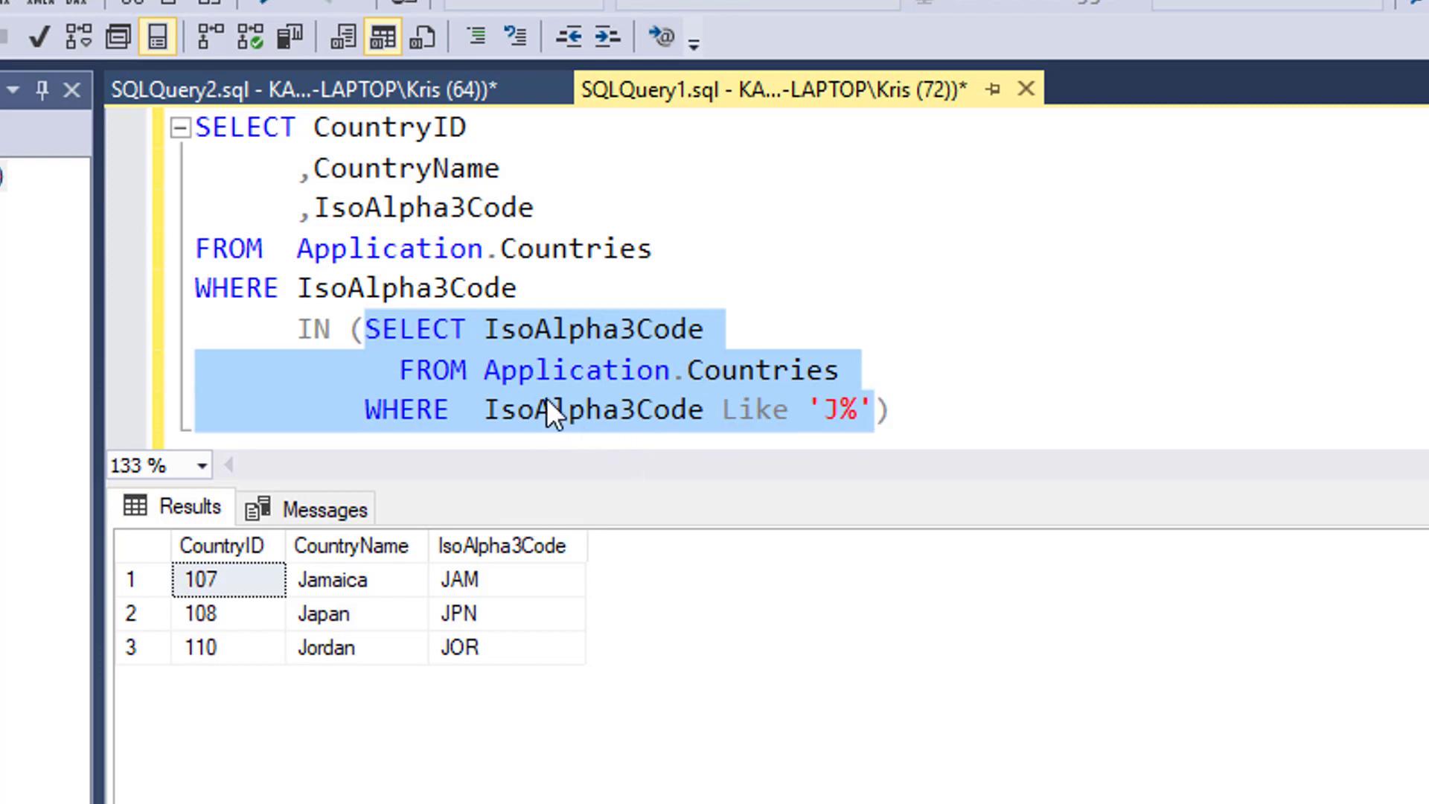
mouse_move(488, 371)
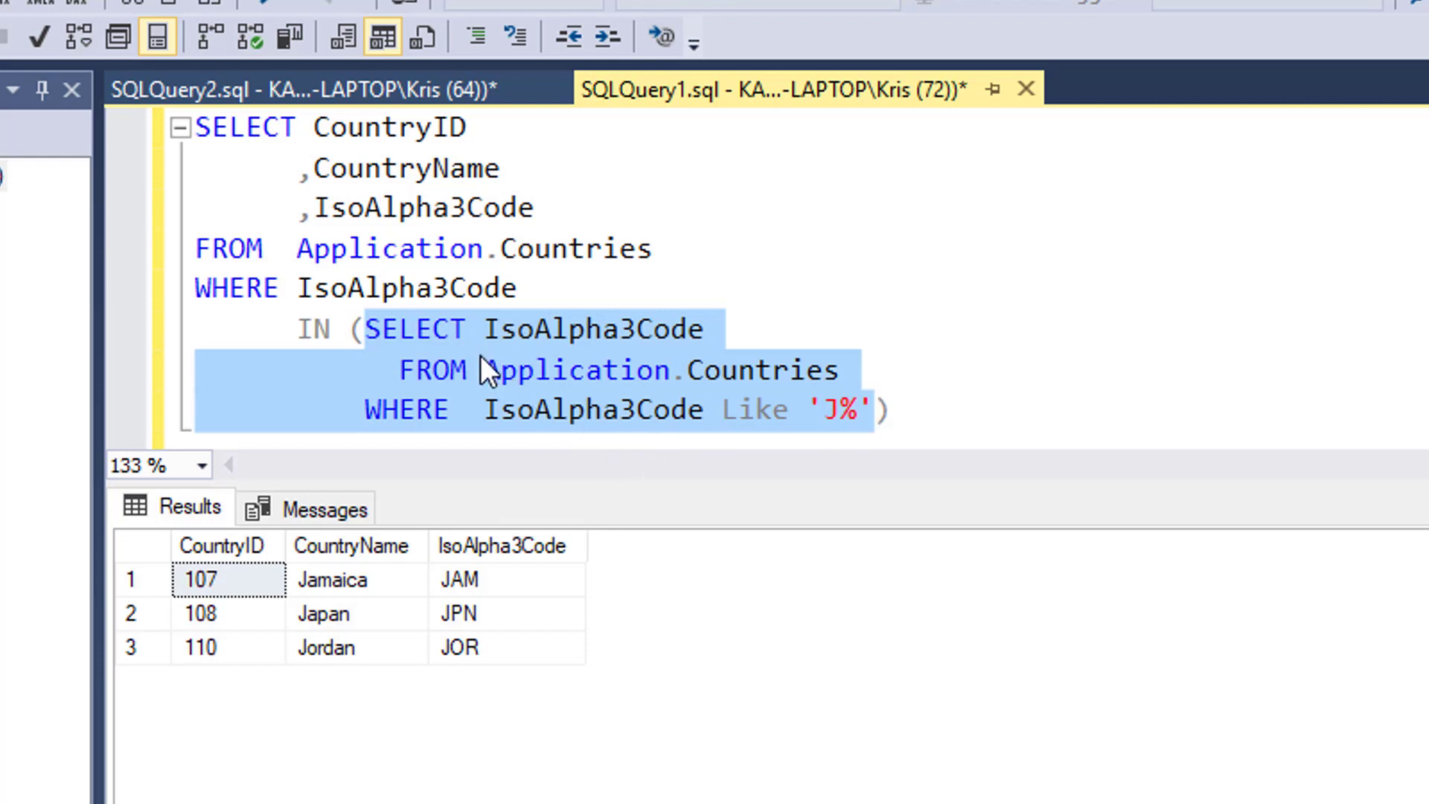
mouse_move(473, 357)
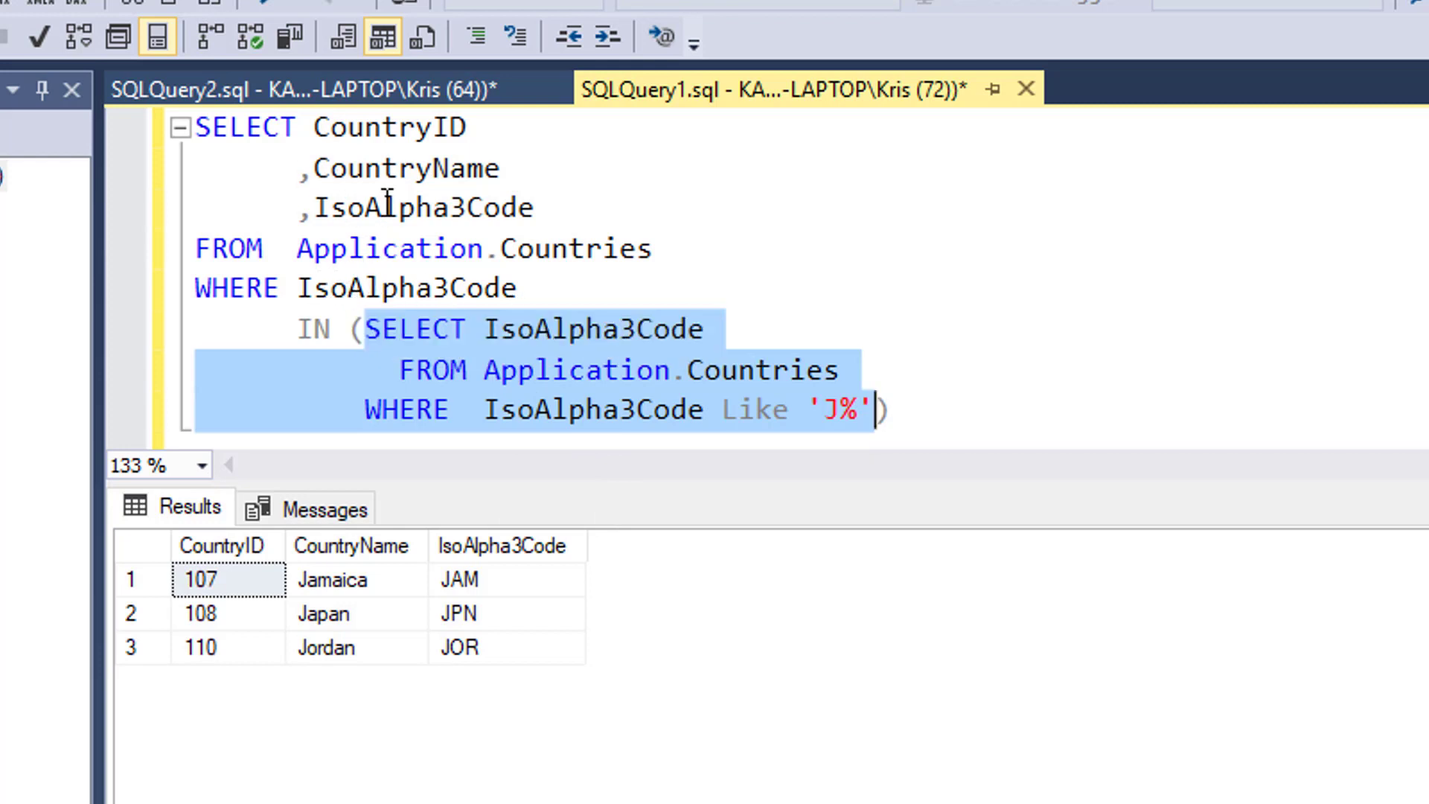
mouse_move(408, 288)
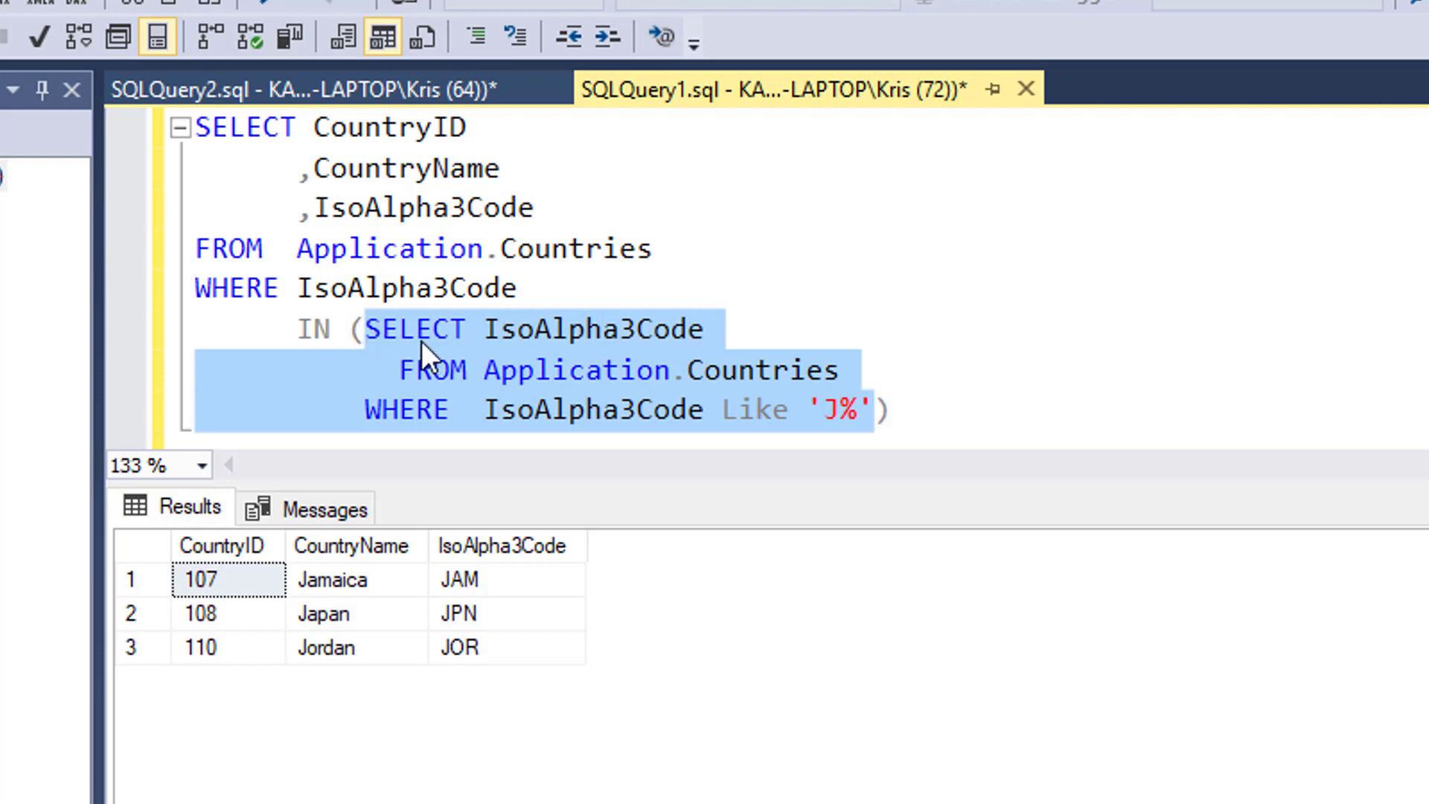
mouse_move(466, 711)
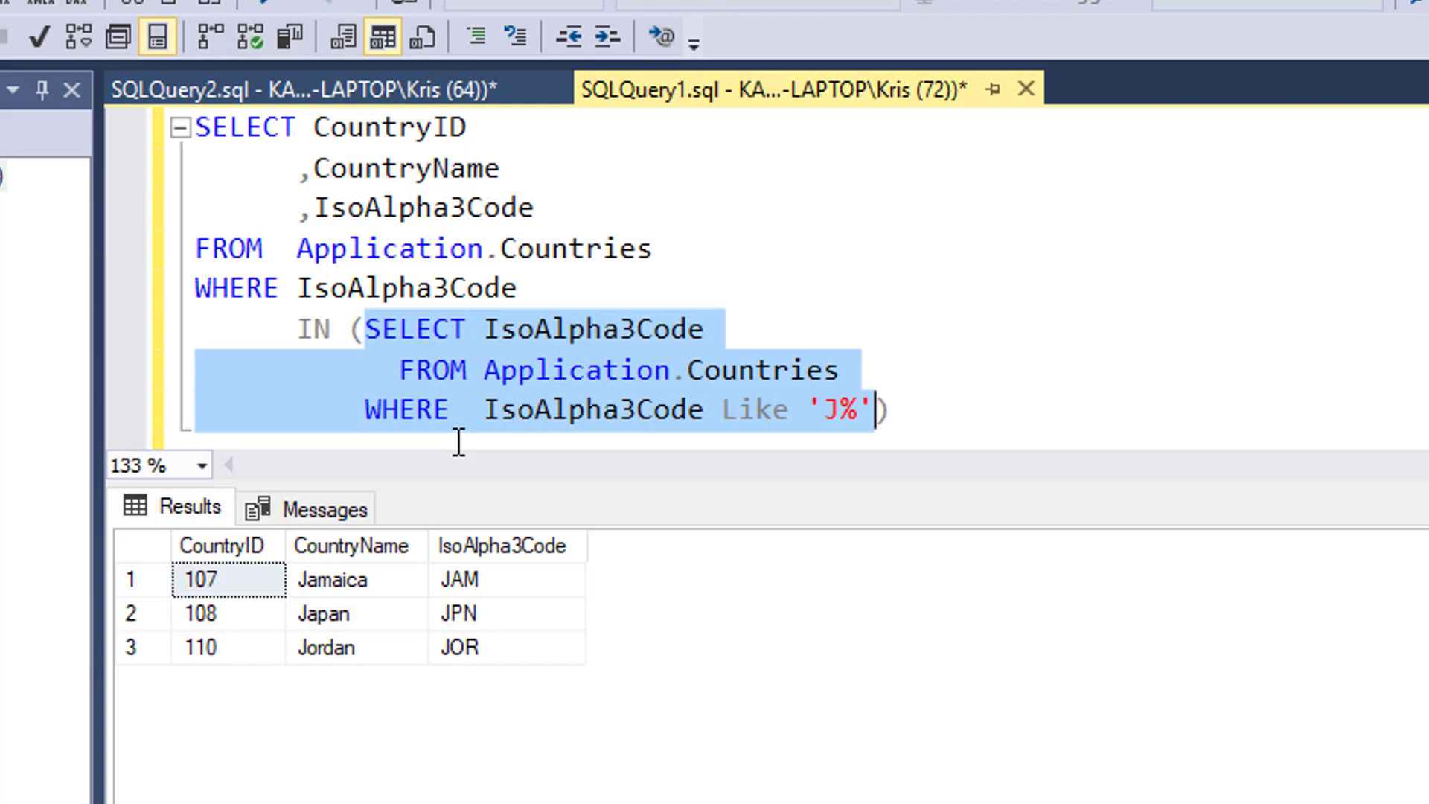
click(390, 330)
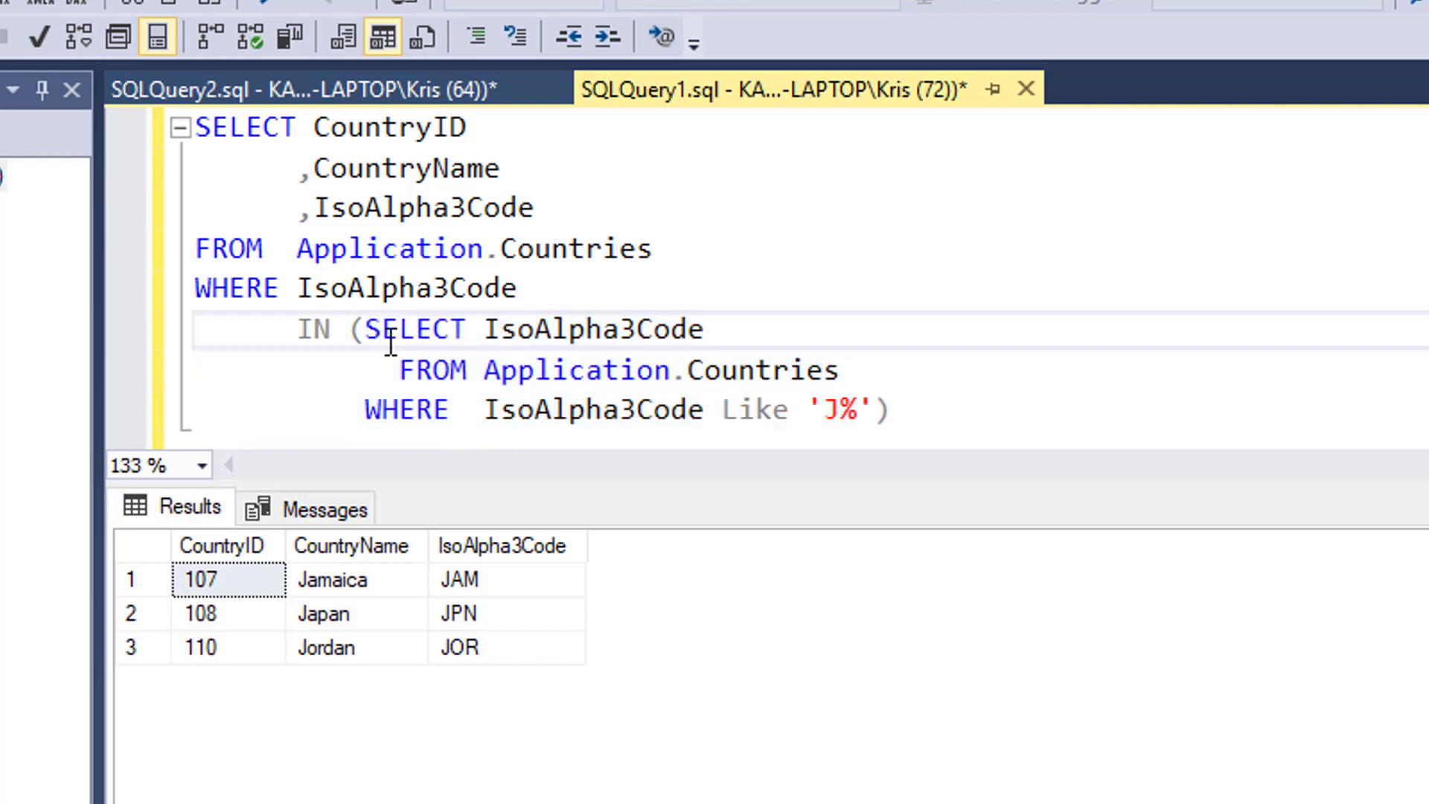
drag(362, 329, 820, 370)
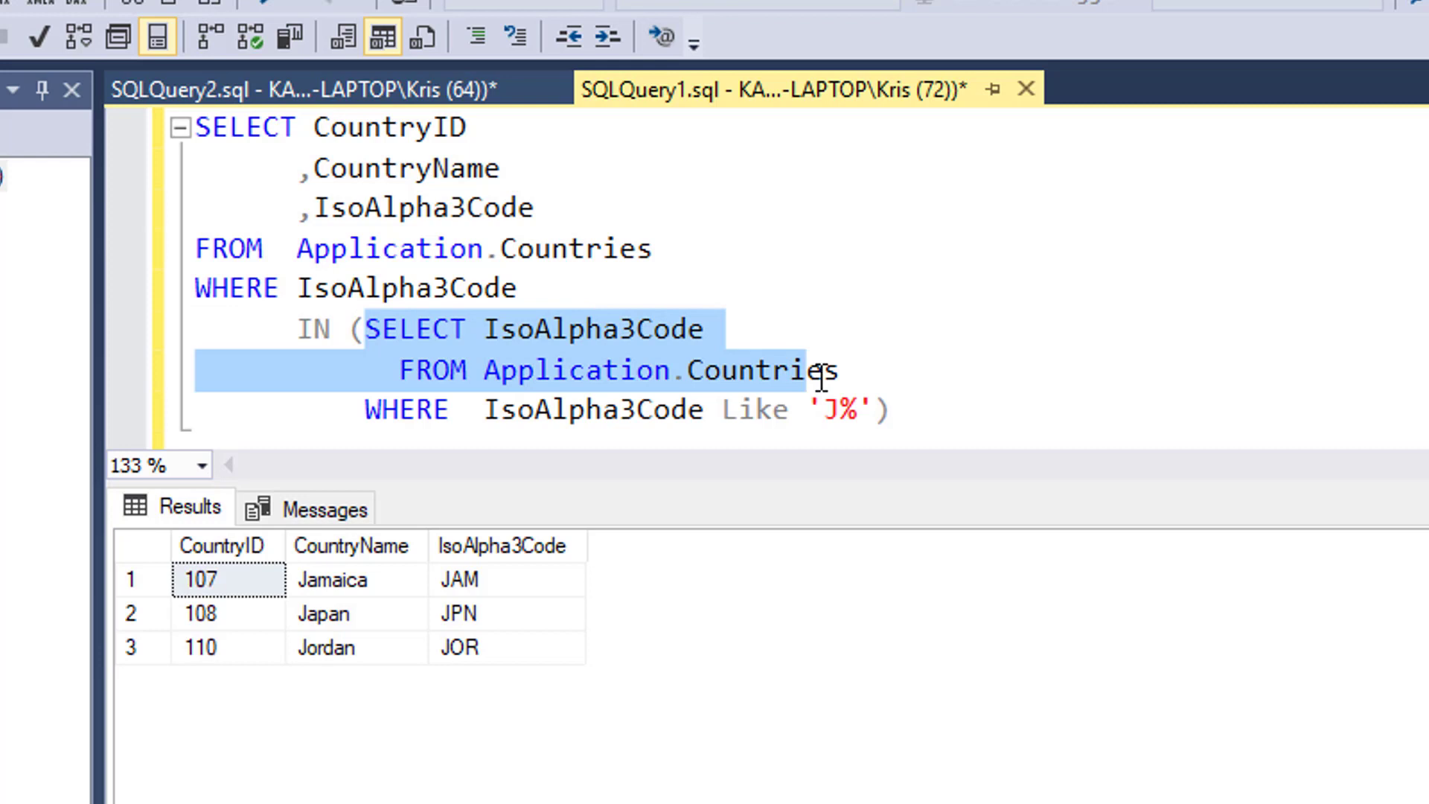
drag(834, 371, 880, 410)
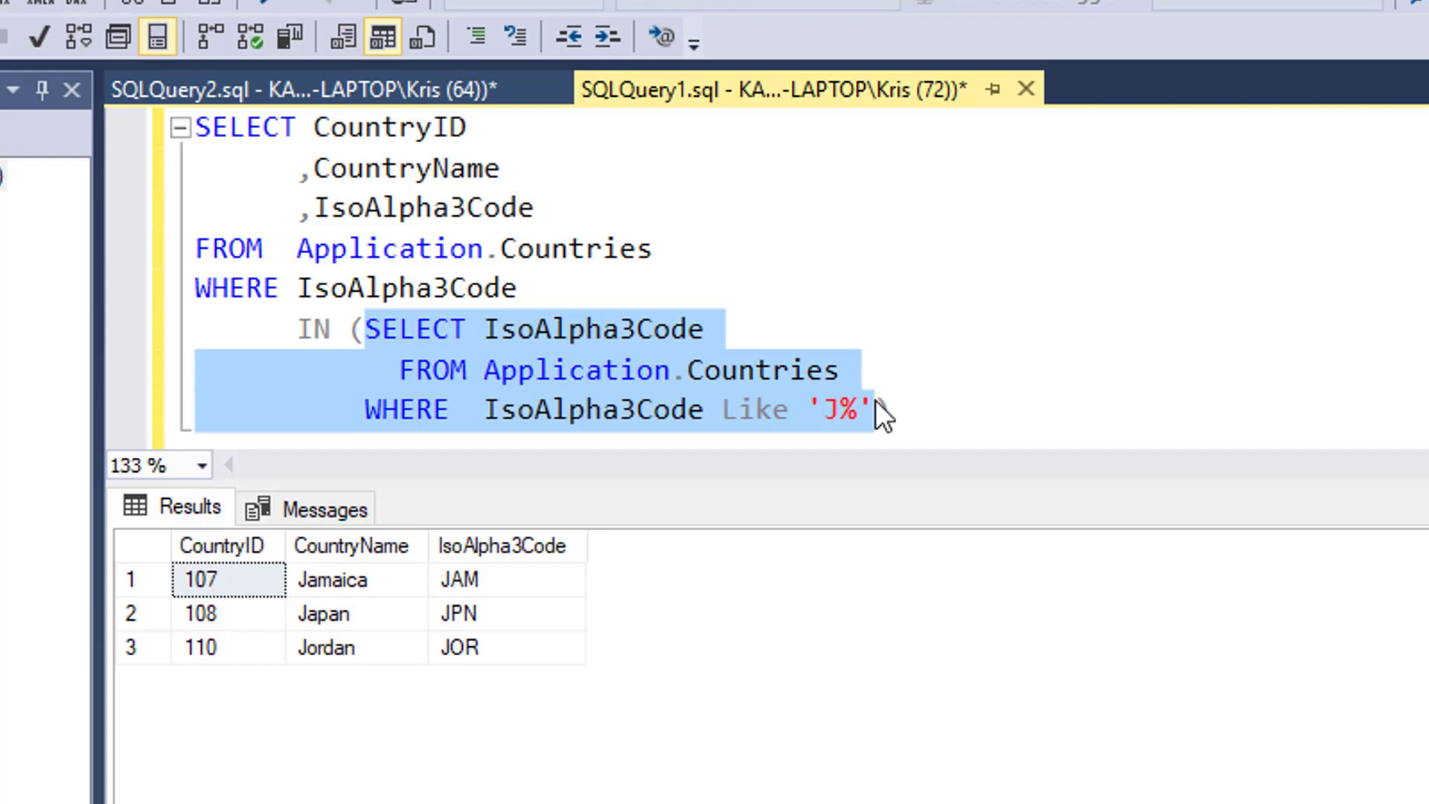
text())
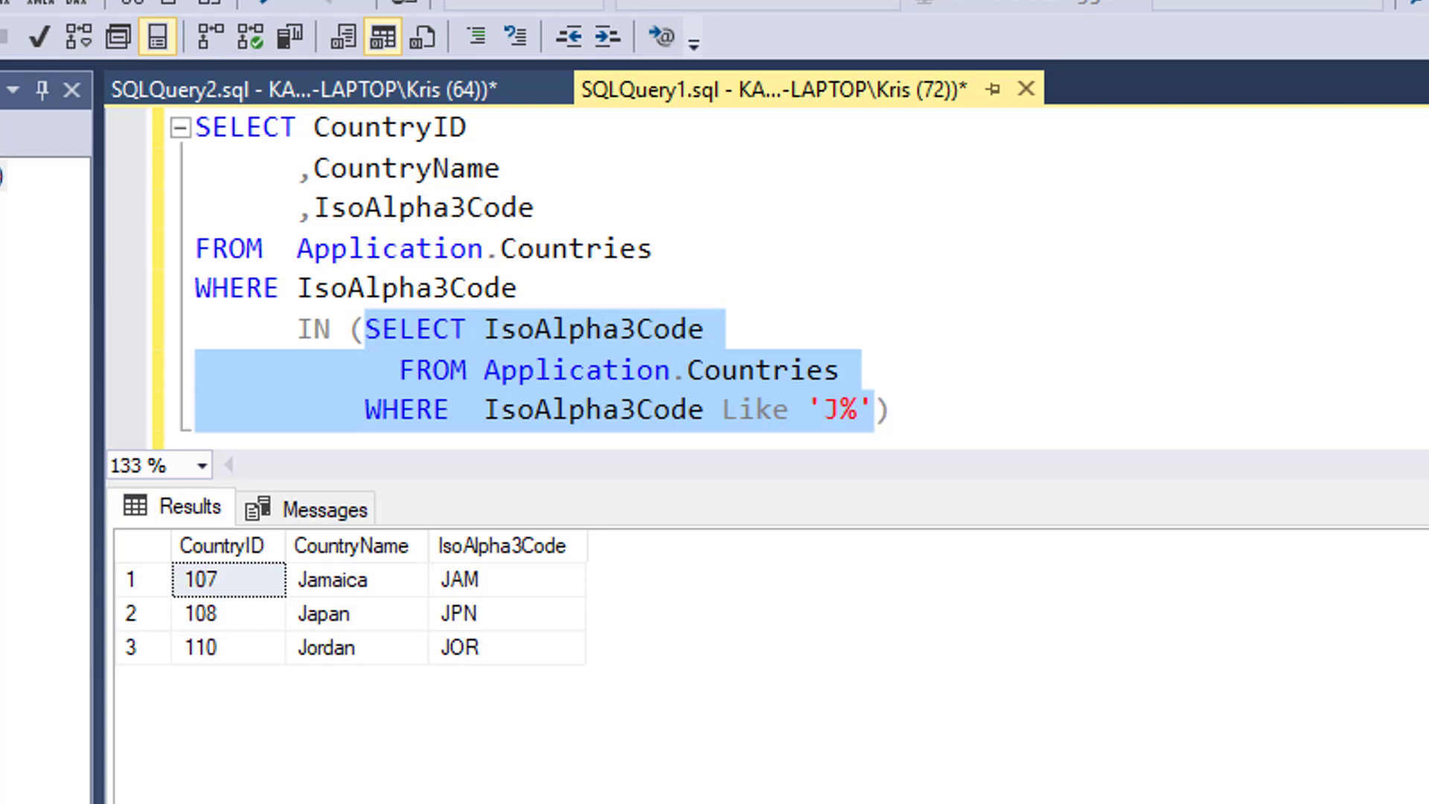